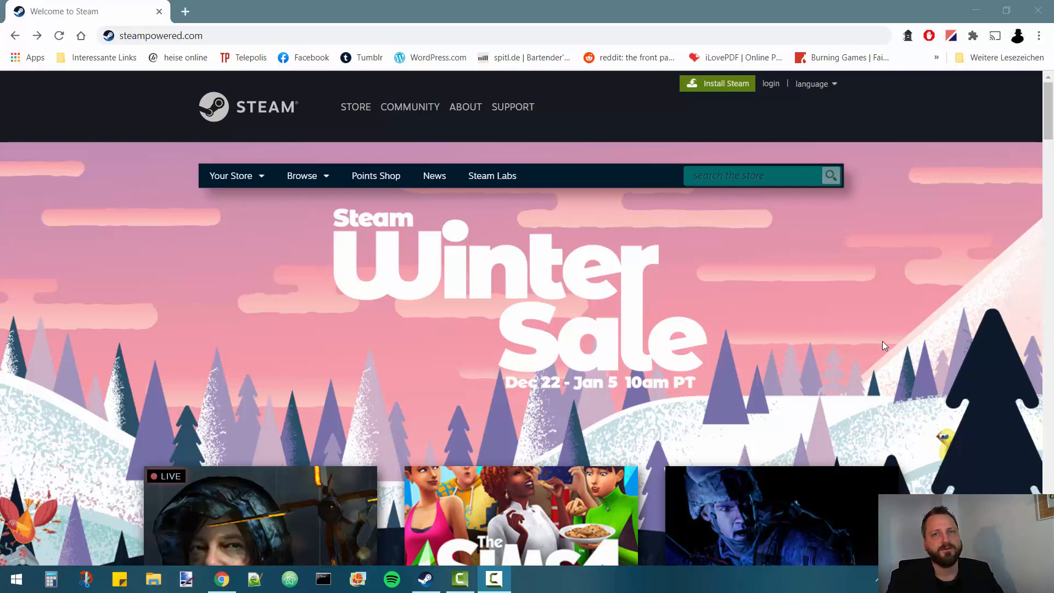
pyautogui.moveTo(879, 352)
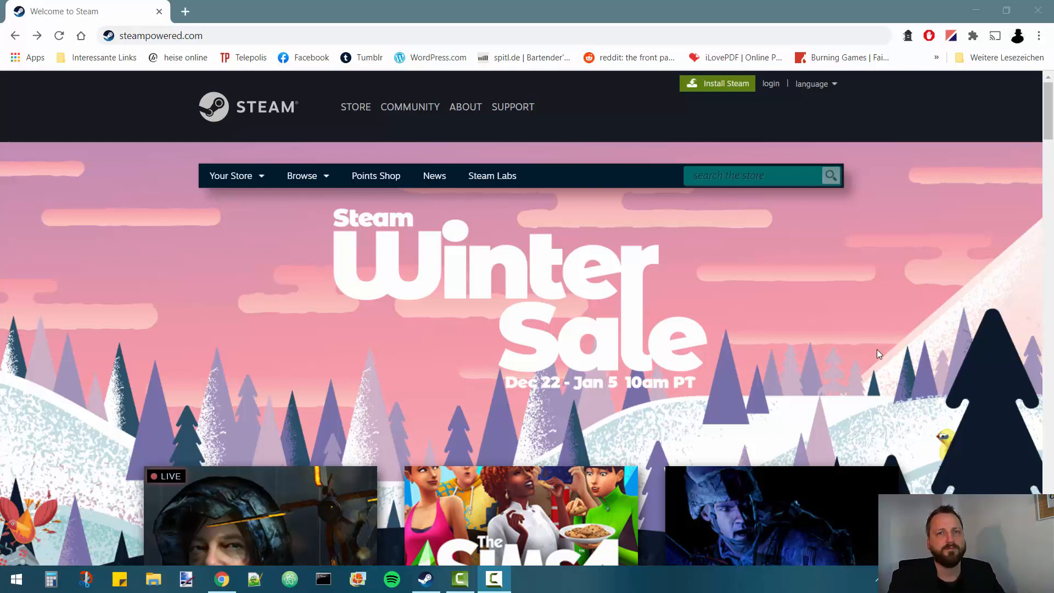
pyautogui.moveTo(453, 289)
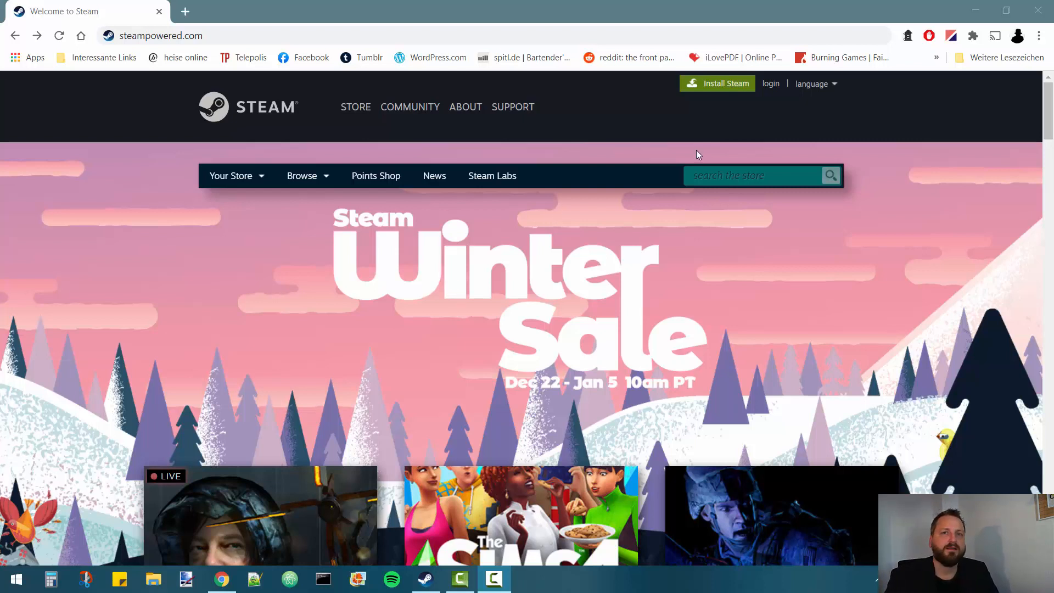
pyautogui.moveTo(733, 88)
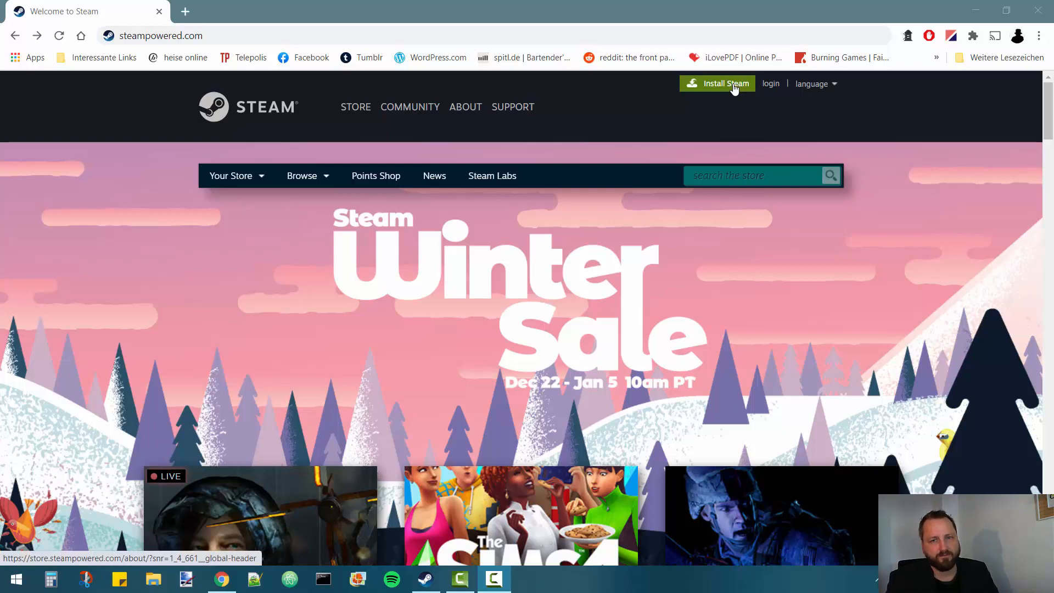
# Download SteamSetup.exe via Install Steam on Steam's about page.
pyautogui.click(724, 84)
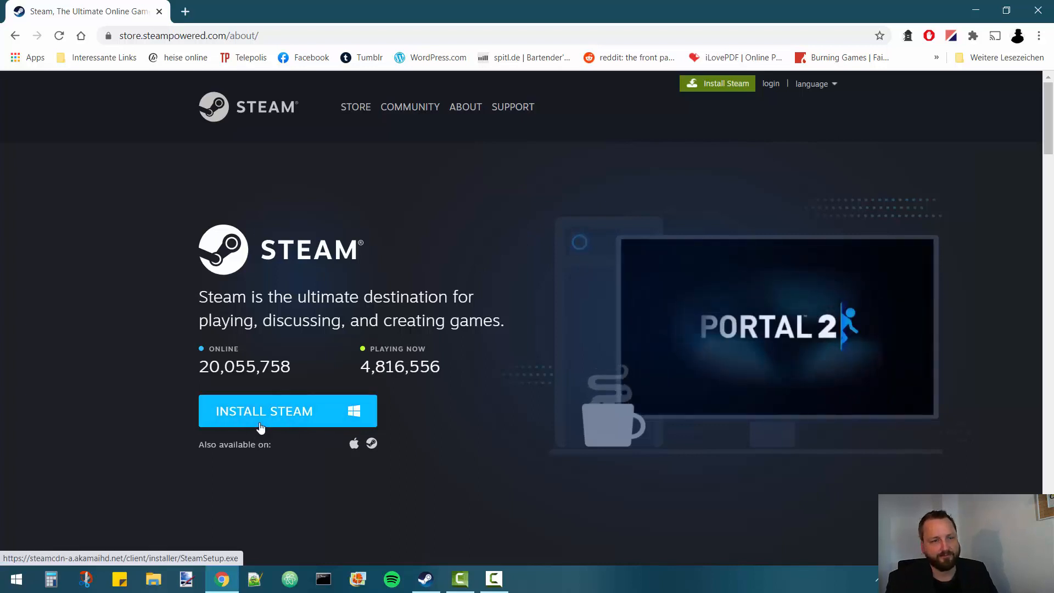
pyautogui.click(260, 424)
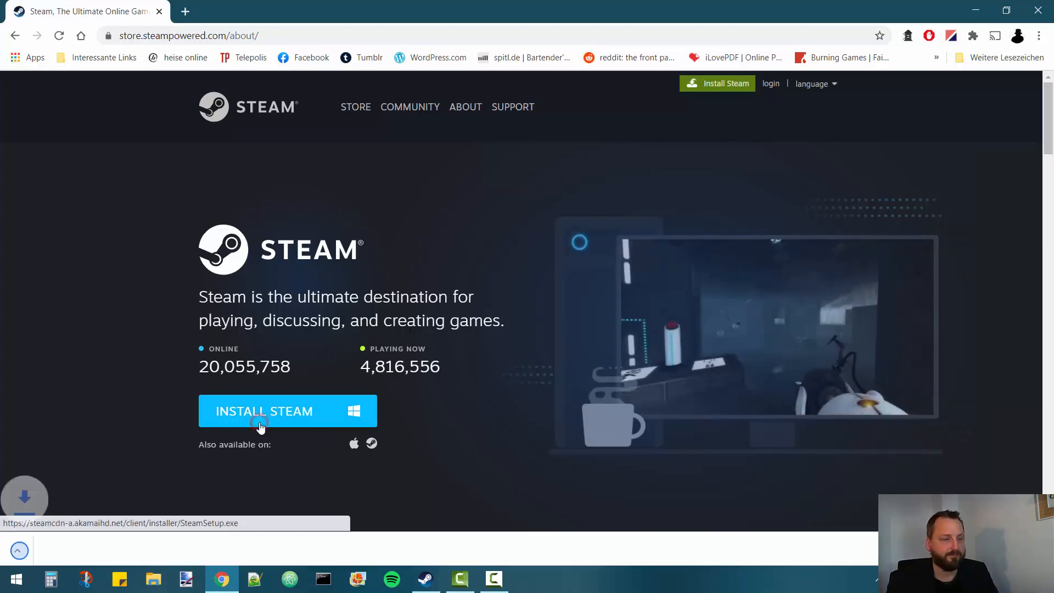
pyautogui.click(262, 424)
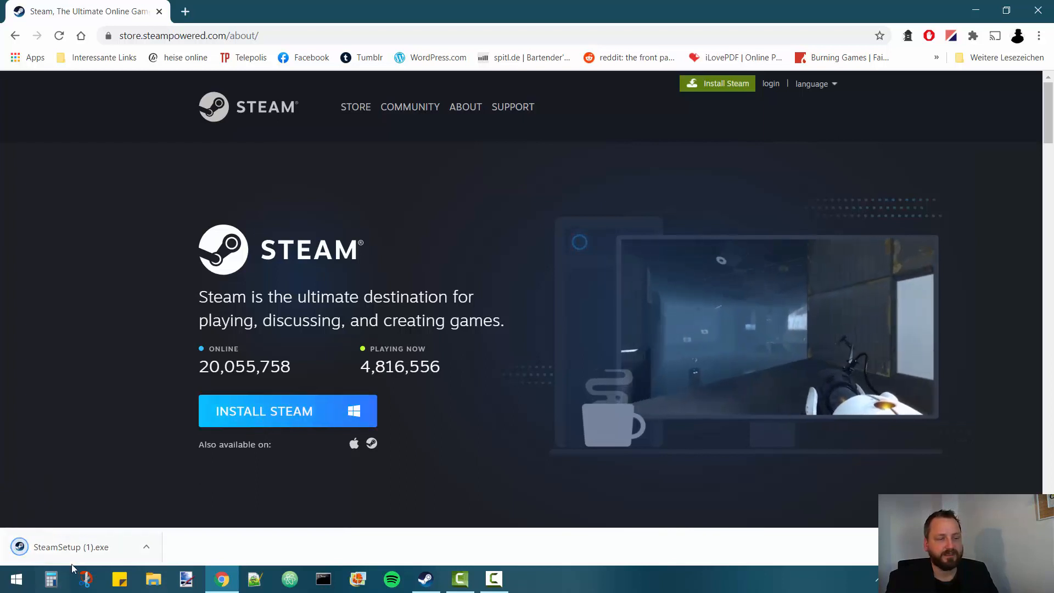
pyautogui.moveTo(83, 562)
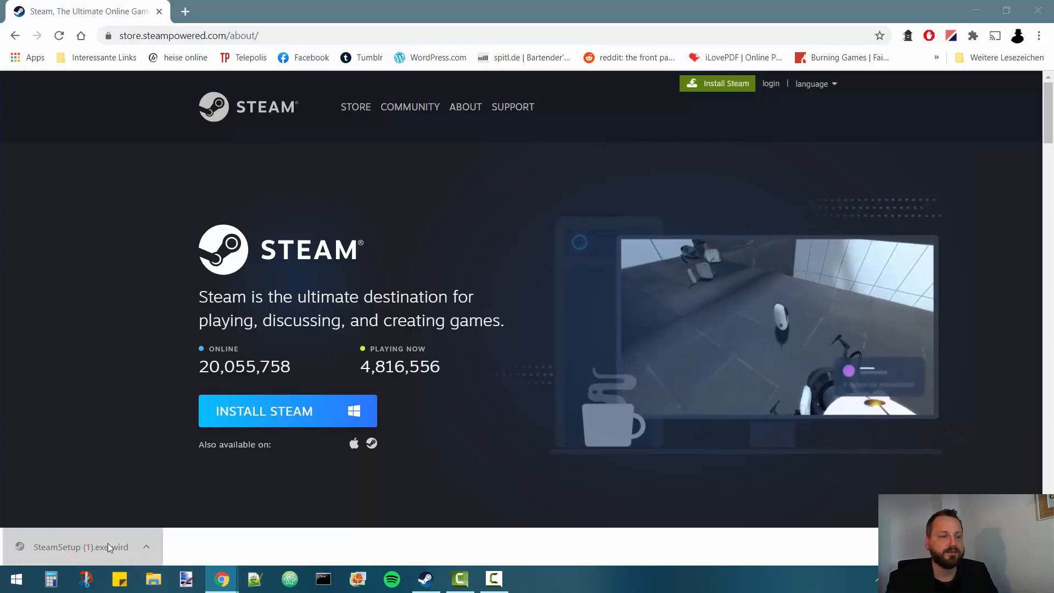
pyautogui.click(77, 547)
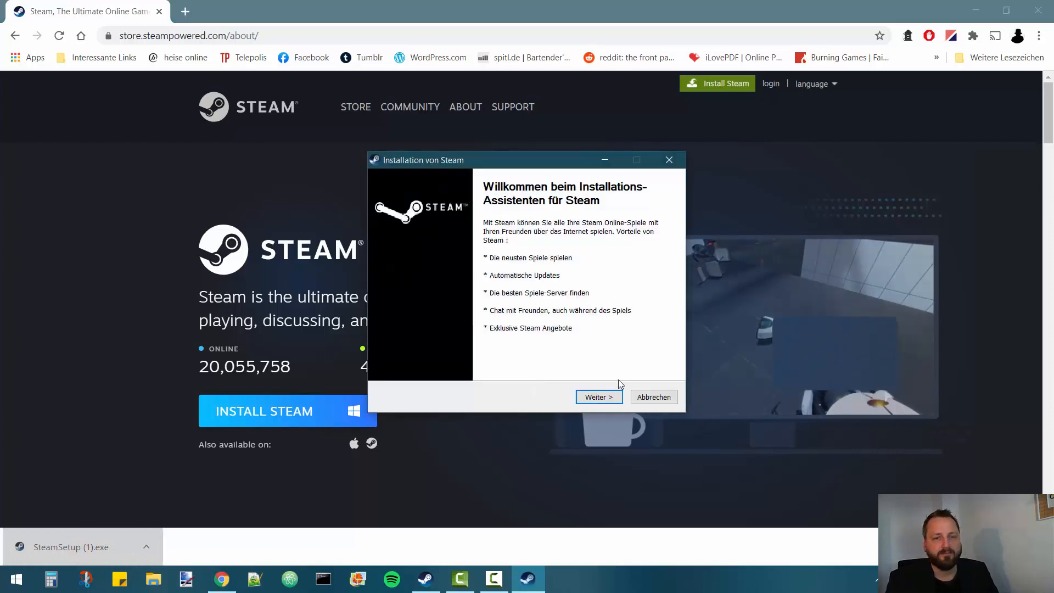
pyautogui.moveTo(544, 322)
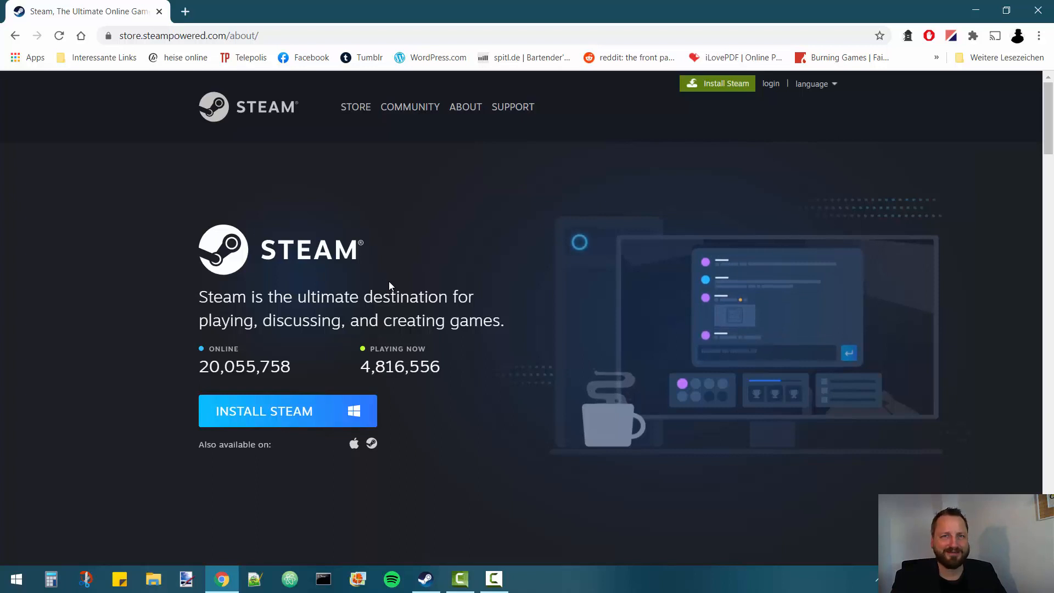
pyautogui.moveTo(475, 510)
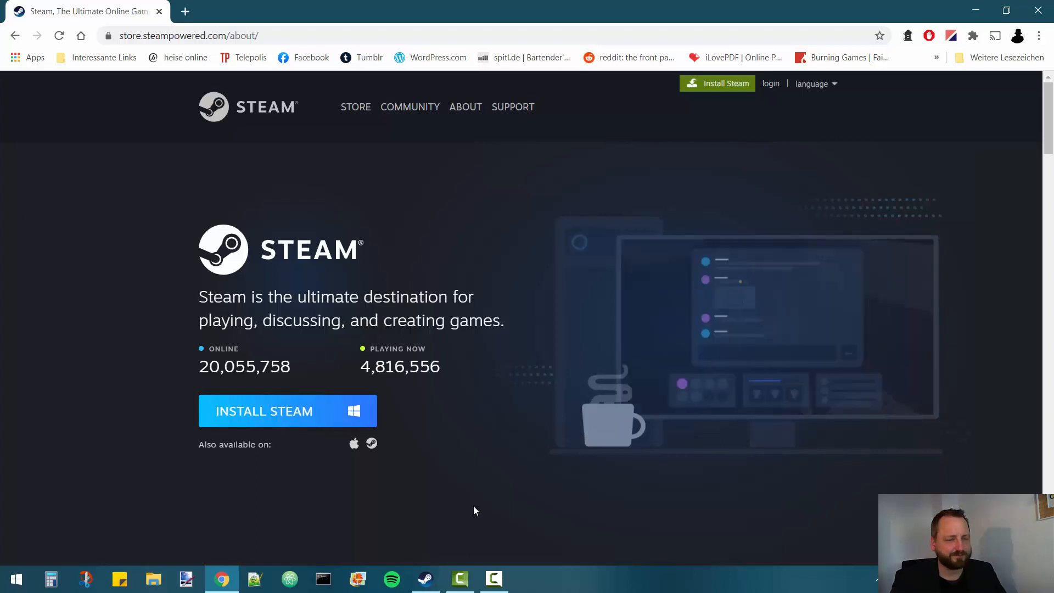
# Bring up the Steam client from the taskbar and show the Store front page.
pyautogui.click(425, 579)
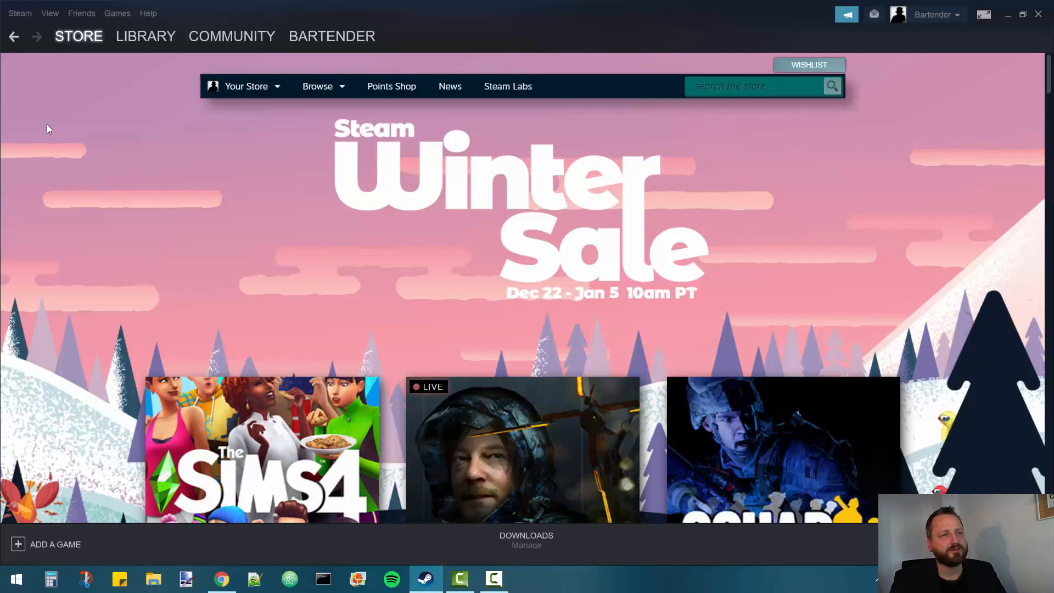
pyautogui.click(78, 36)
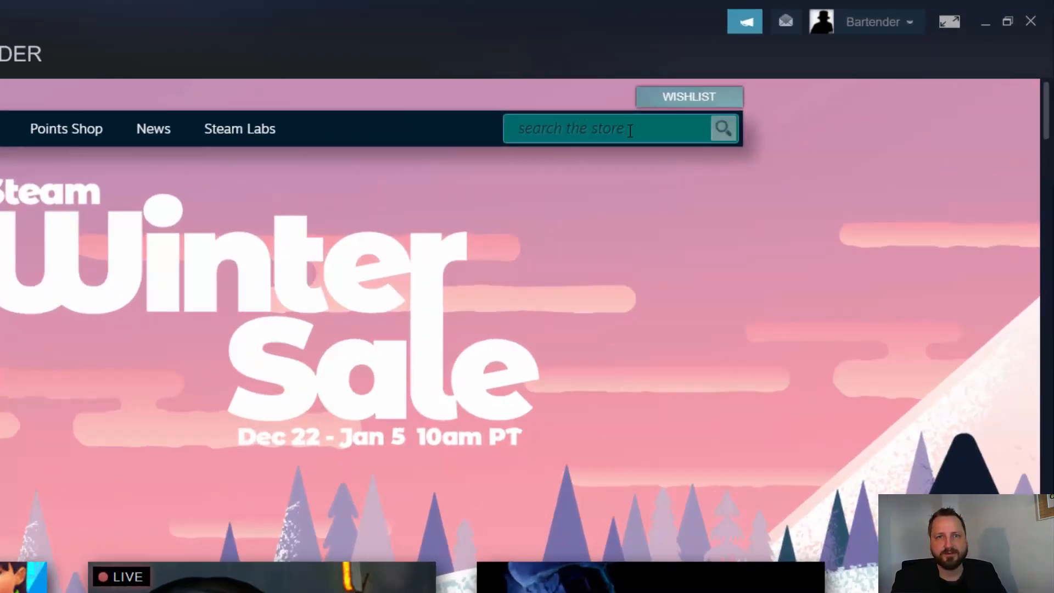
# Search the Steam store for 'Tabletop' to list Tabletop Simulator at 9,99€.
pyautogui.click(630, 128)
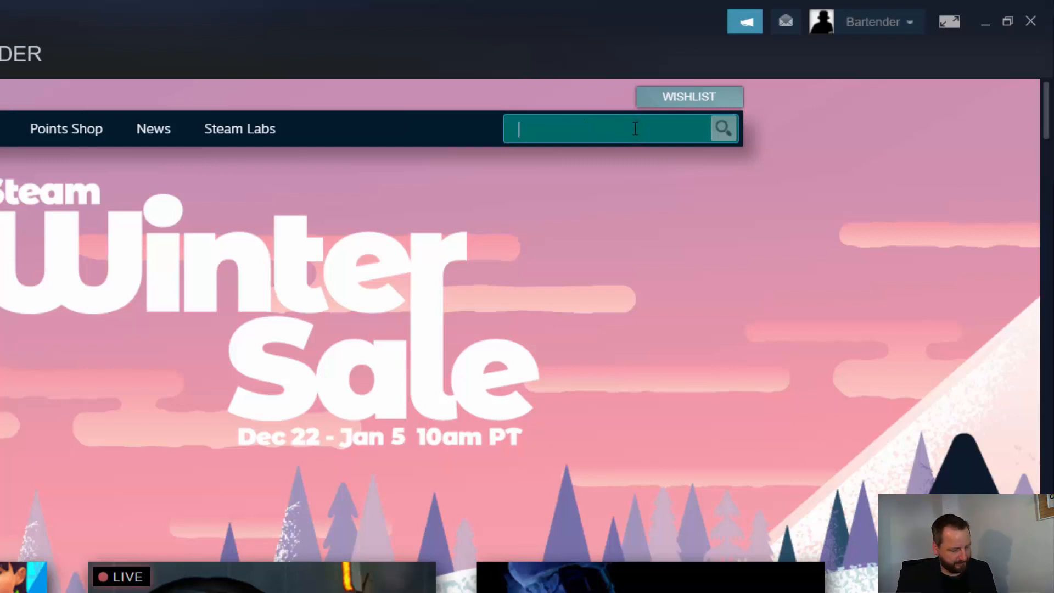
pyautogui.write('Tabletop')
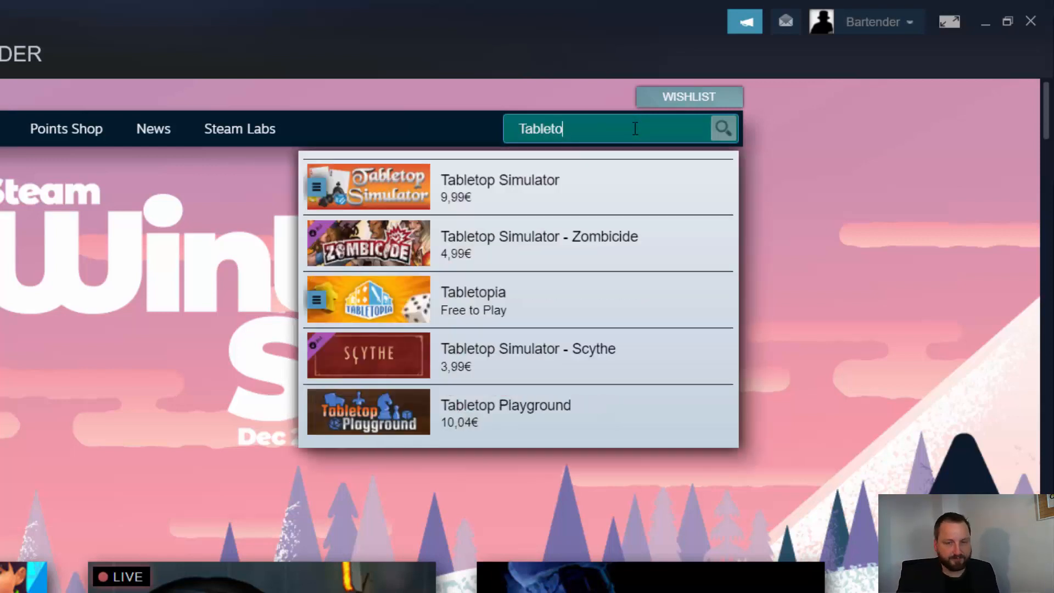
pyautogui.write('p')
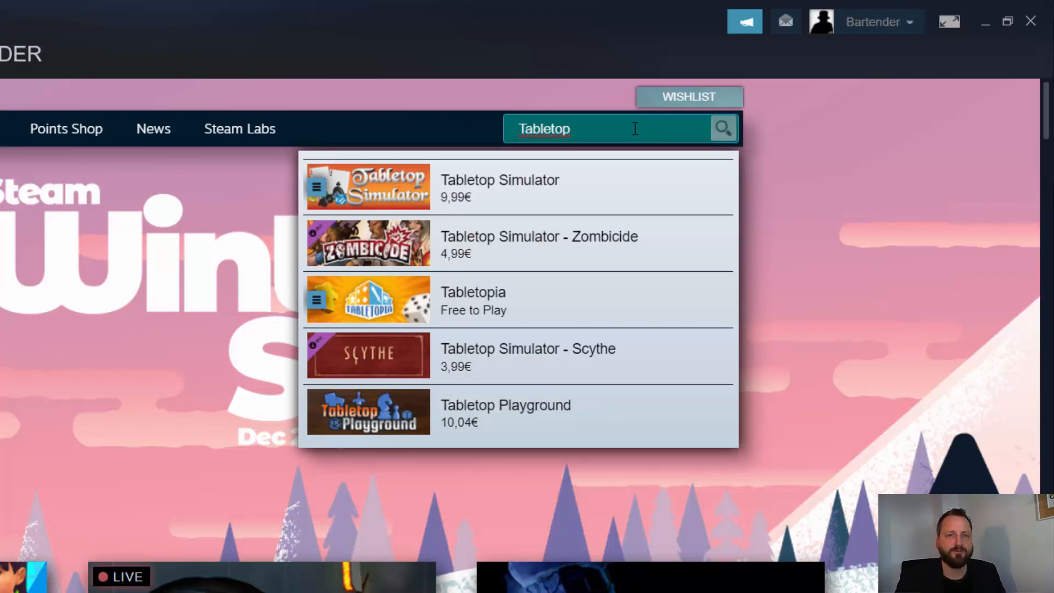
pyautogui.moveTo(535, 201)
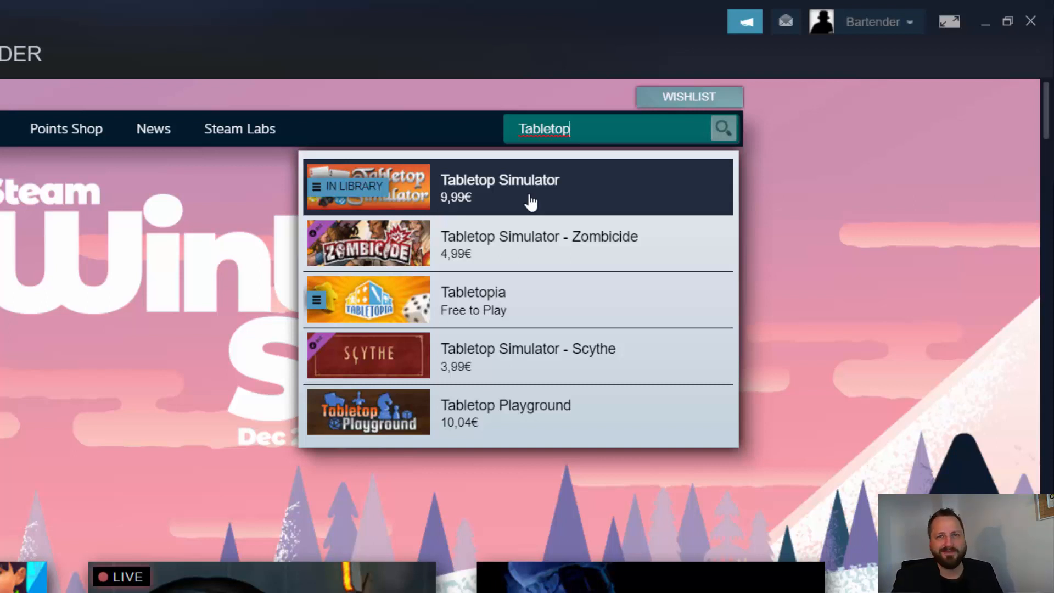
pyautogui.moveTo(540, 207)
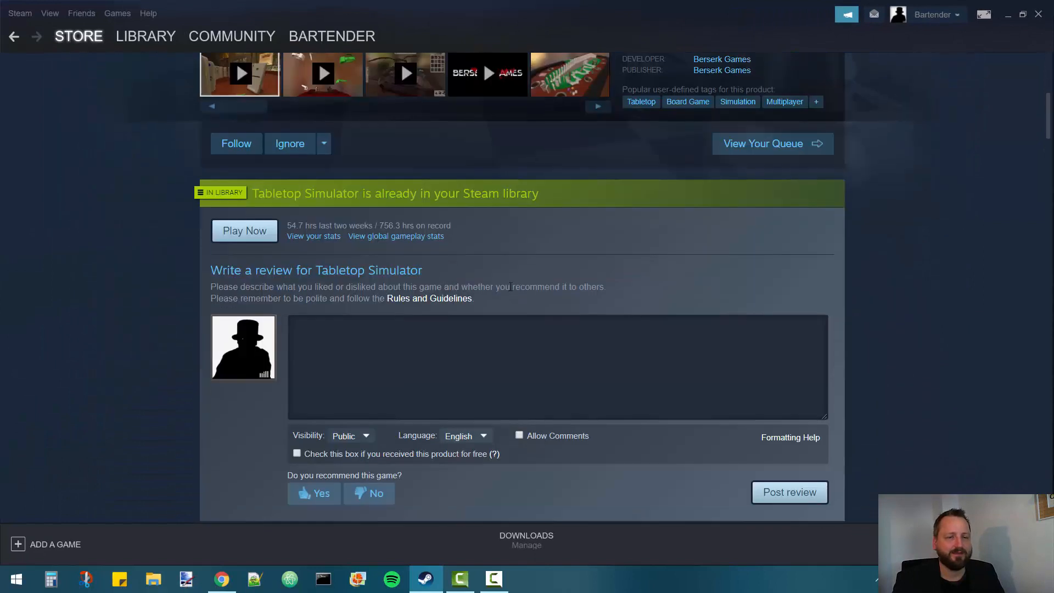
# Check the 'already in your Steam library' note, then go to the Library.
pyautogui.scroll(-3)
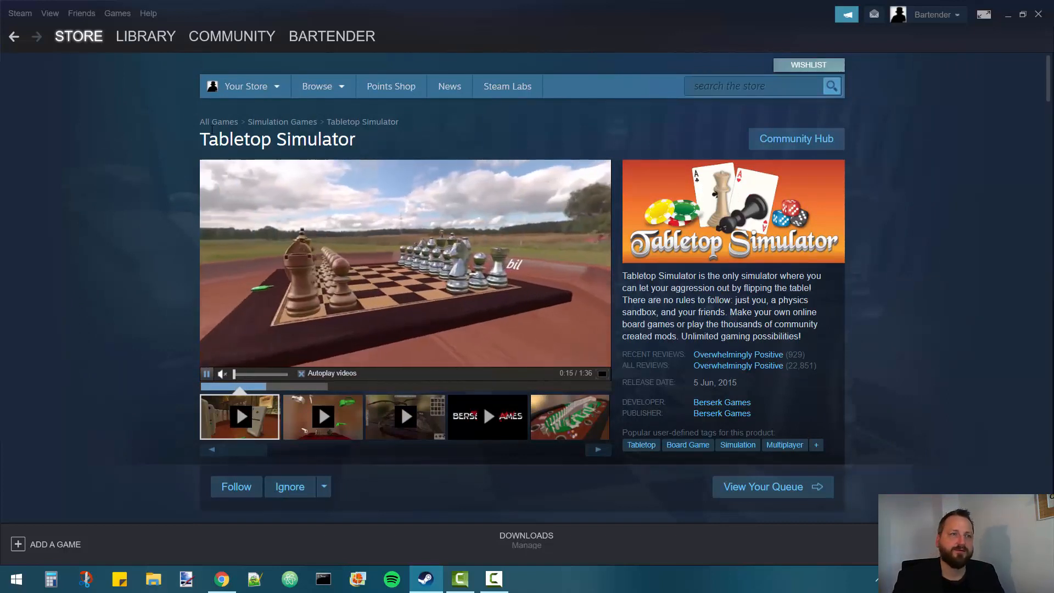
pyautogui.click(146, 36)
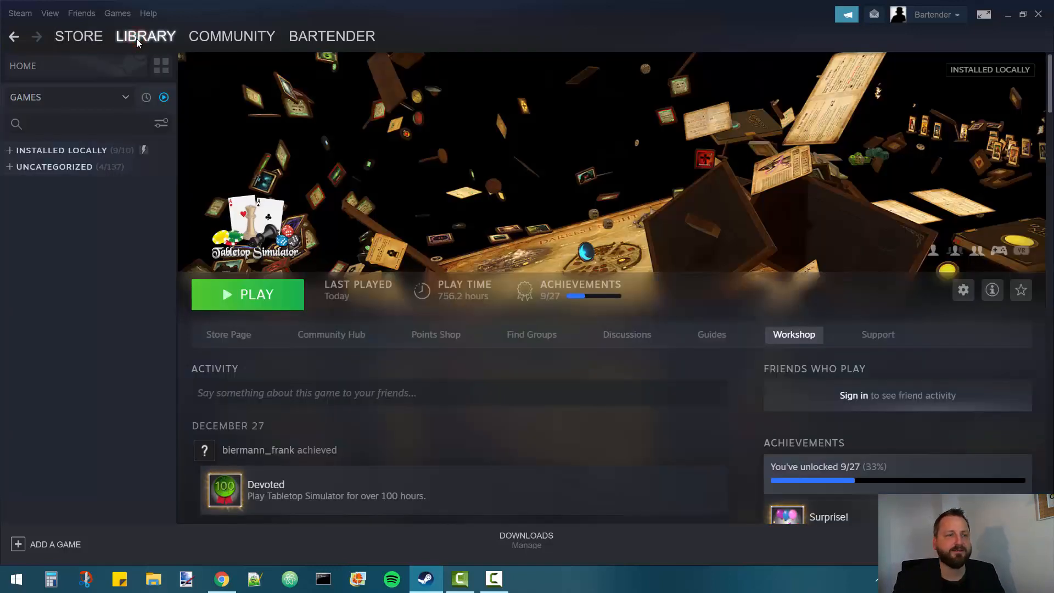
# Go to the library Home with its shelf of nine locally installed games.
pyautogui.click(23, 66)
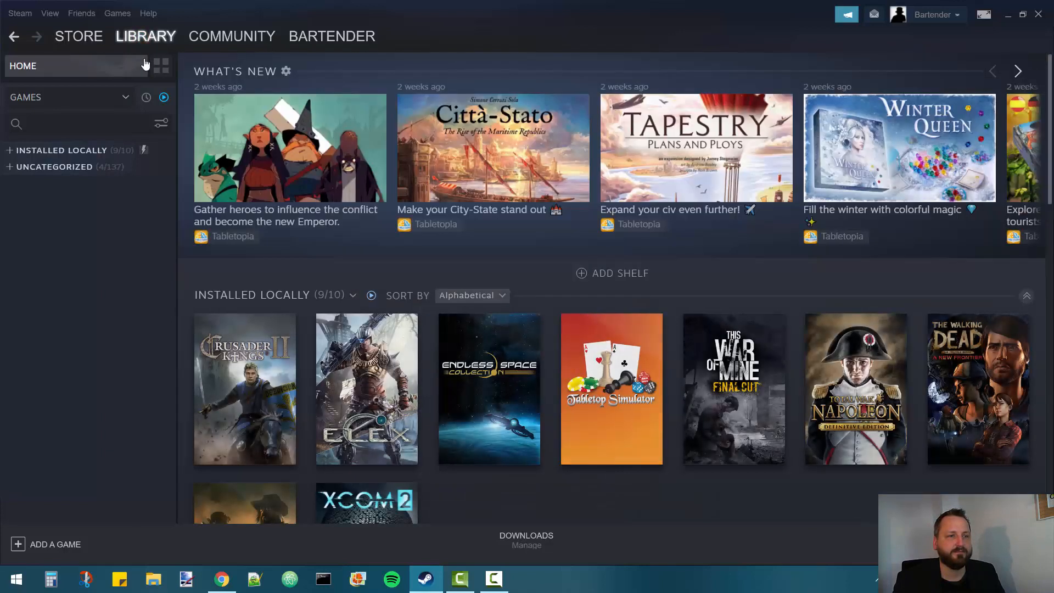
pyautogui.moveTo(550, 363)
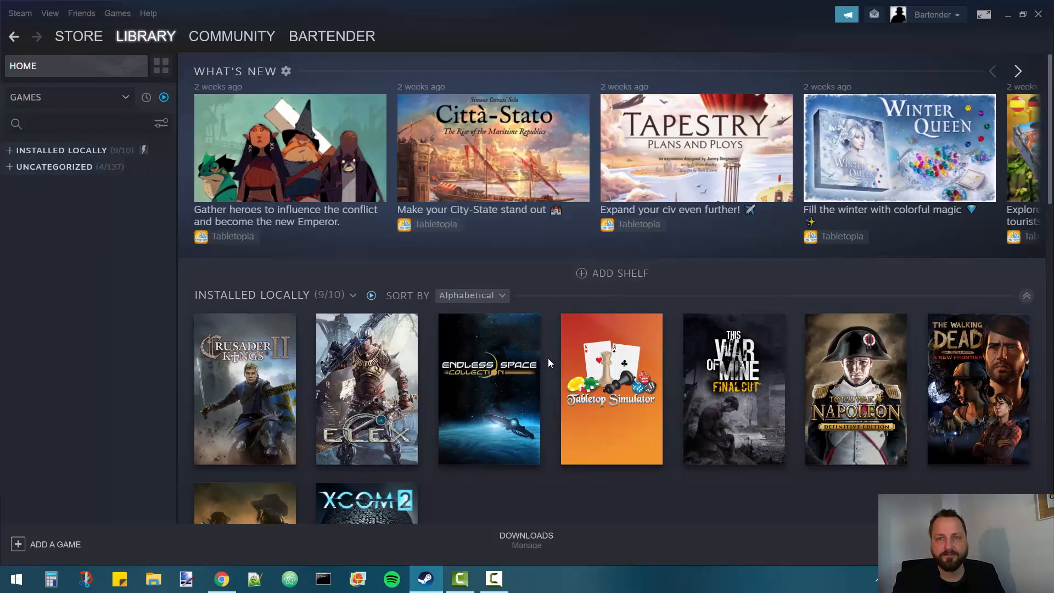
pyautogui.moveTo(759, 395)
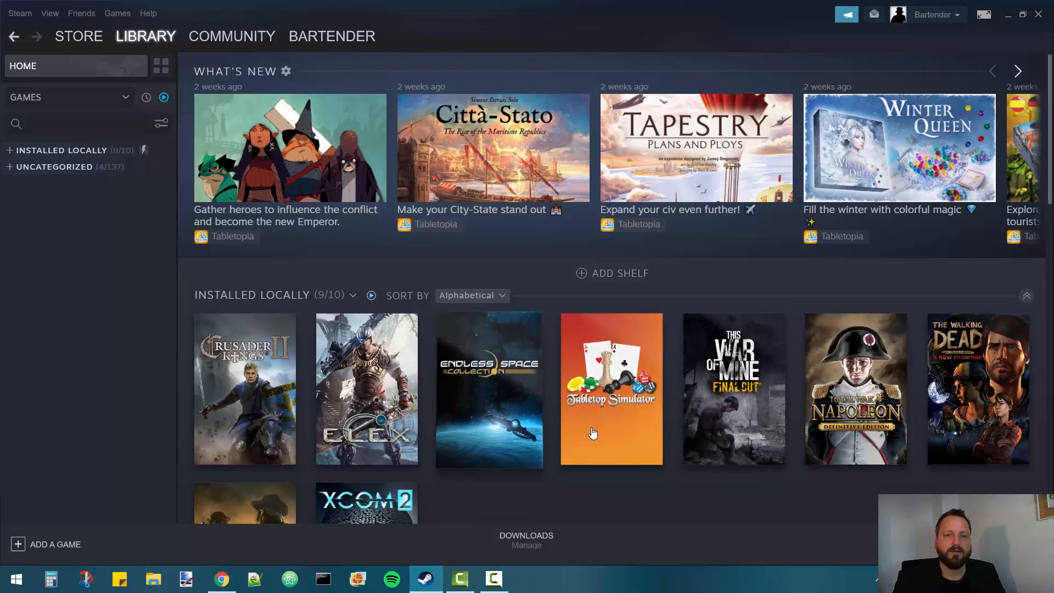
# Open Tabletop Simulator from the Installed Locally shelf, showing 756.2 hours played.
pyautogui.click(610, 388)
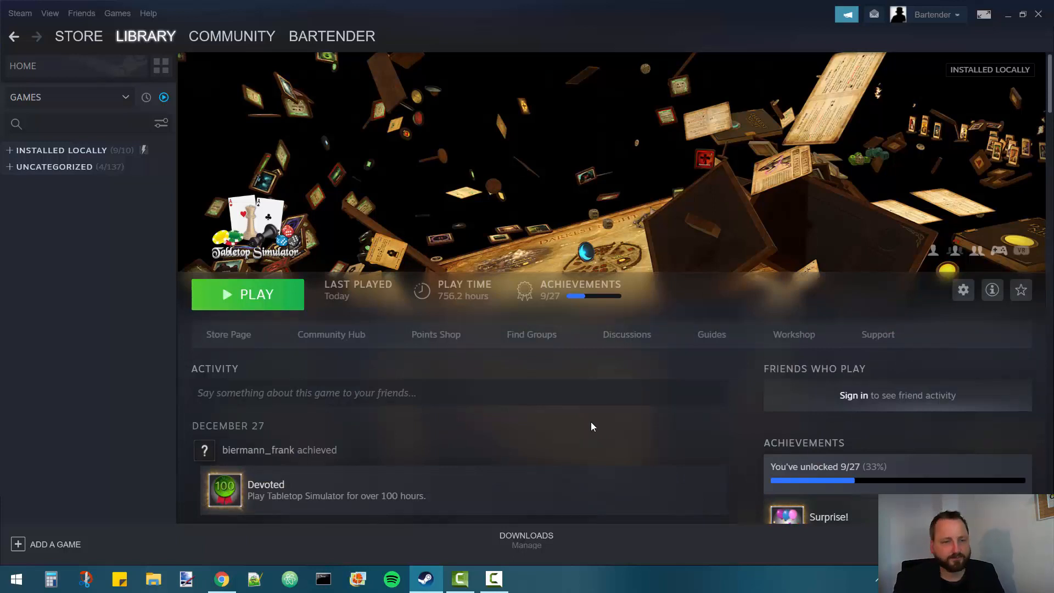
pyautogui.moveTo(593, 431)
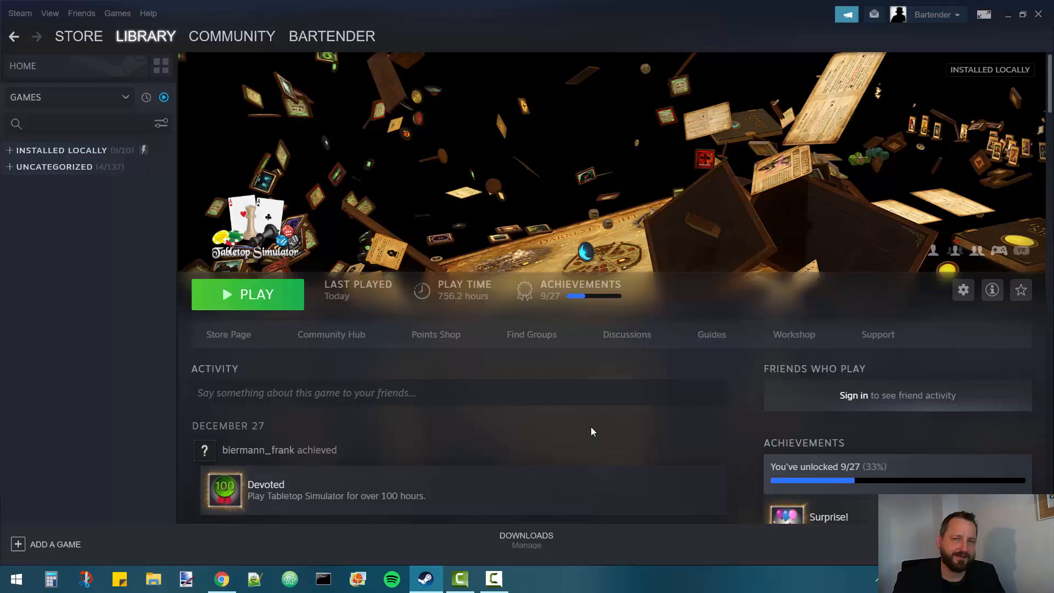
pyautogui.moveTo(576, 430)
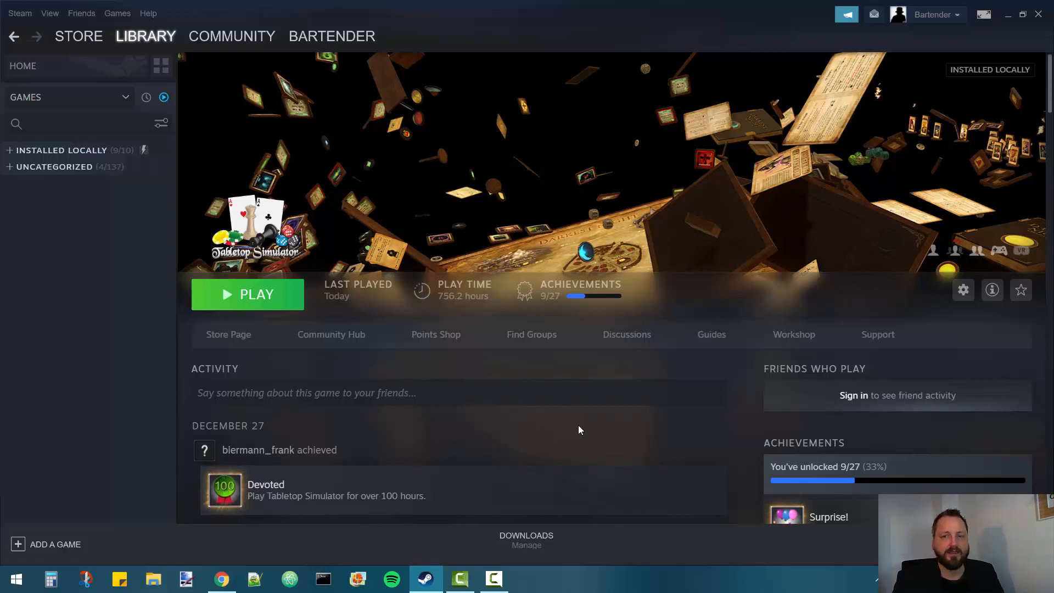
pyautogui.moveTo(583, 428)
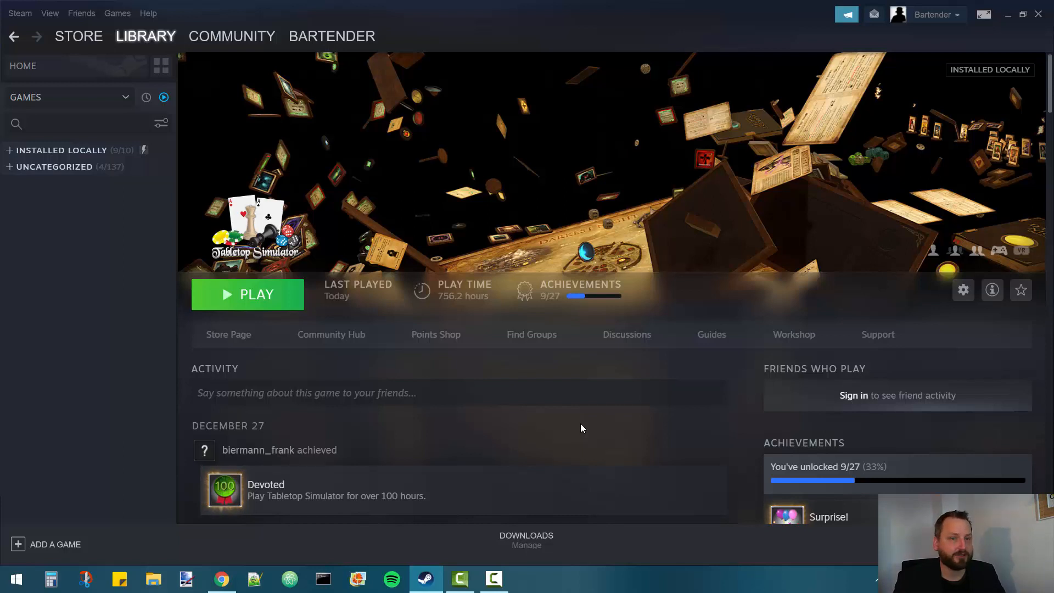
pyautogui.moveTo(495, 374)
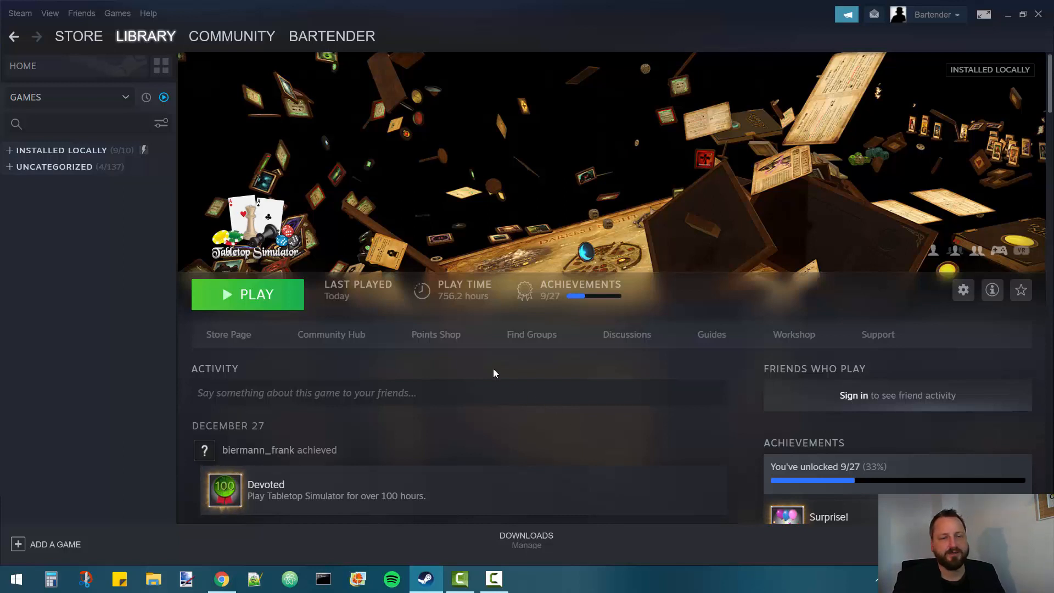
pyautogui.moveTo(722, 341)
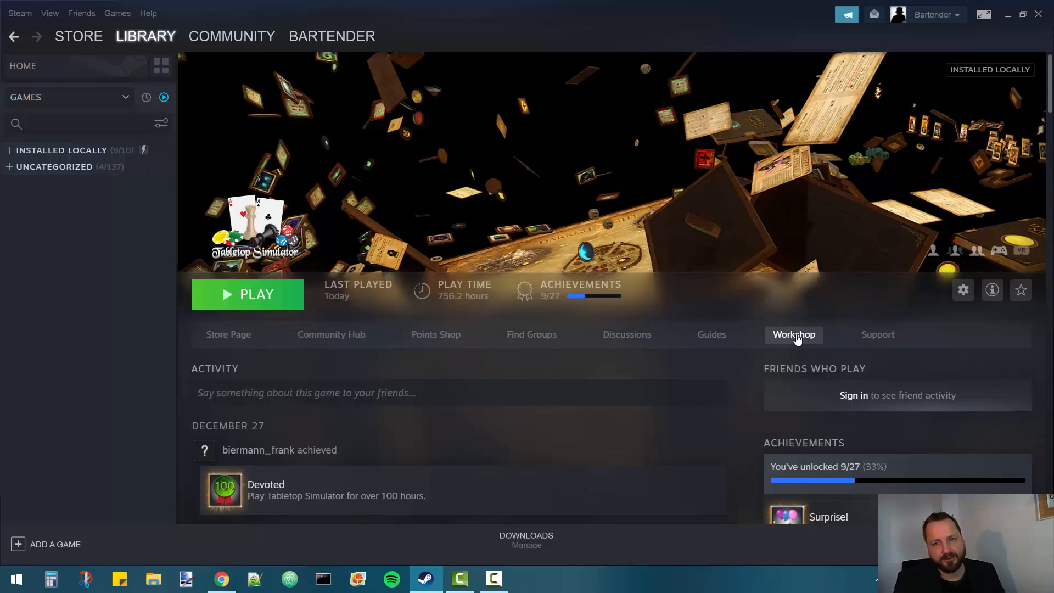
# Open the Tabletop Simulator Workshop and search it for 'asoiaf'.
pyautogui.click(793, 334)
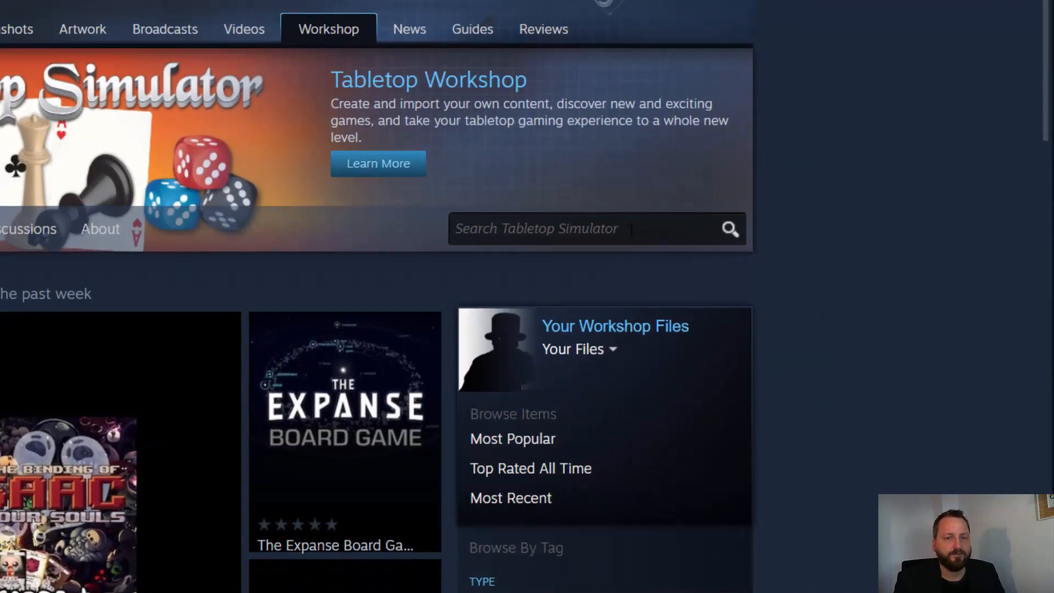
pyautogui.click(576, 229)
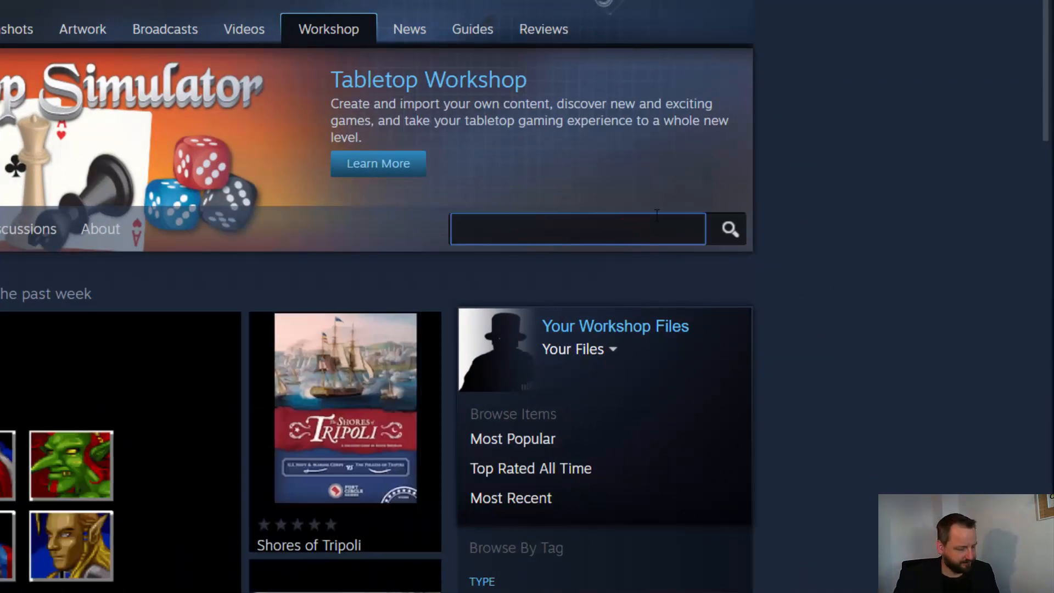
pyautogui.write('asoiaf')
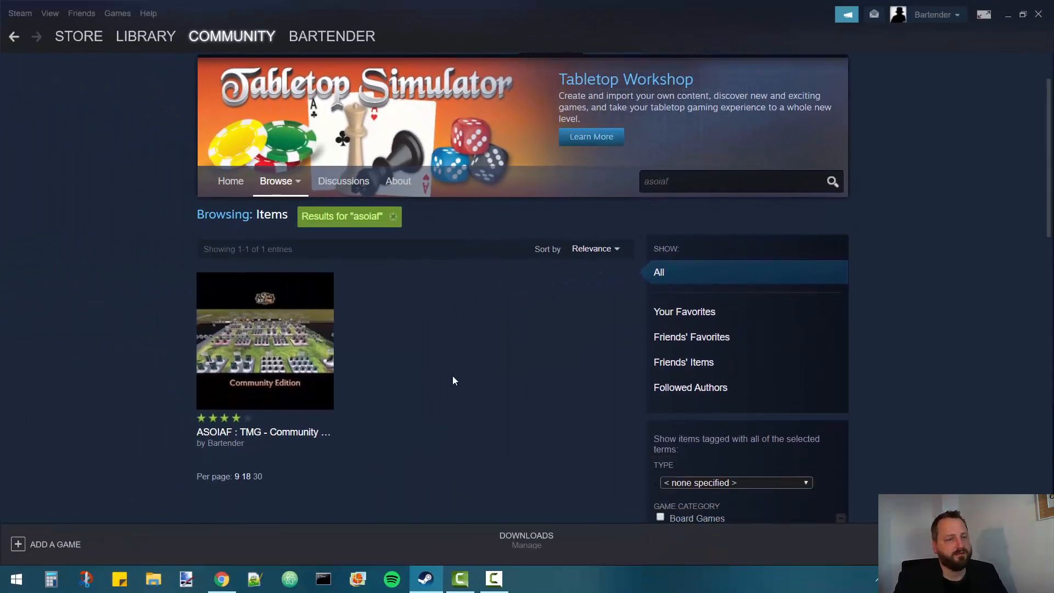
pyautogui.moveTo(262, 348)
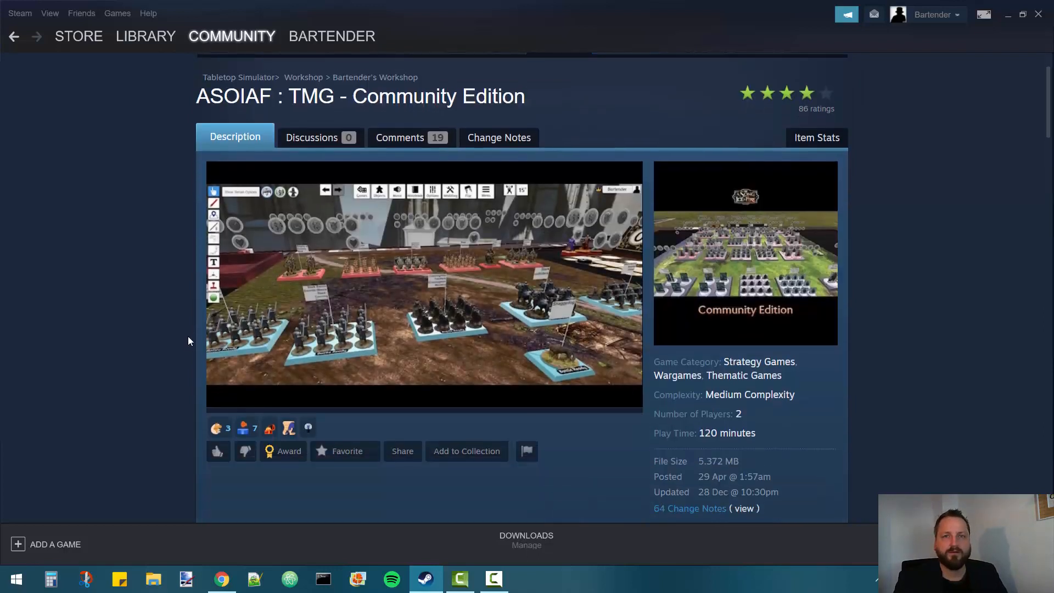
# Subscribe to Bartender's ASOIAF : TMG - Community Edition from its Workshop page.
pyautogui.scroll(-3)
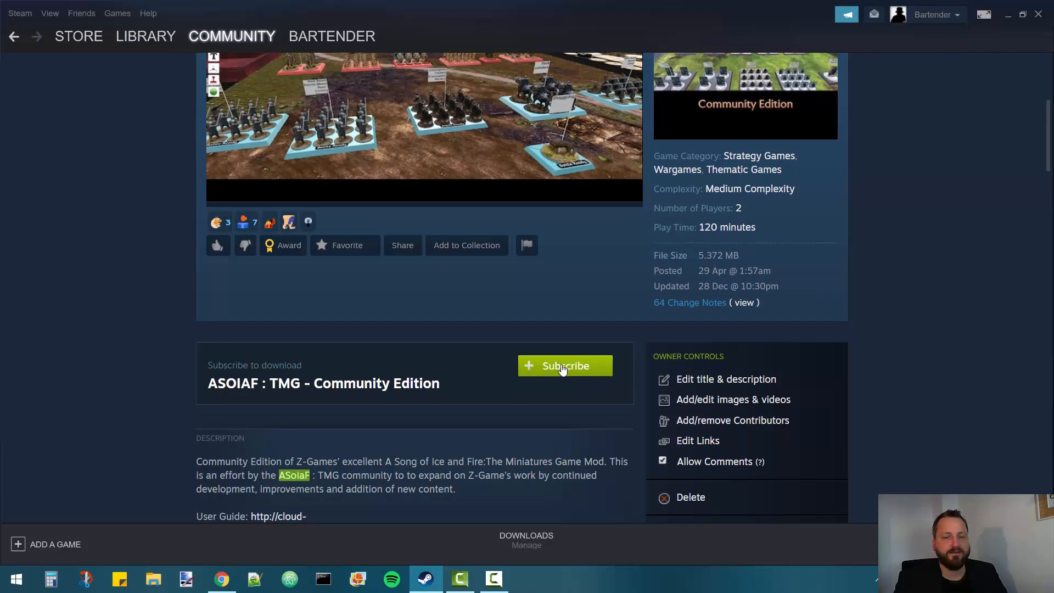
pyautogui.moveTo(557, 373)
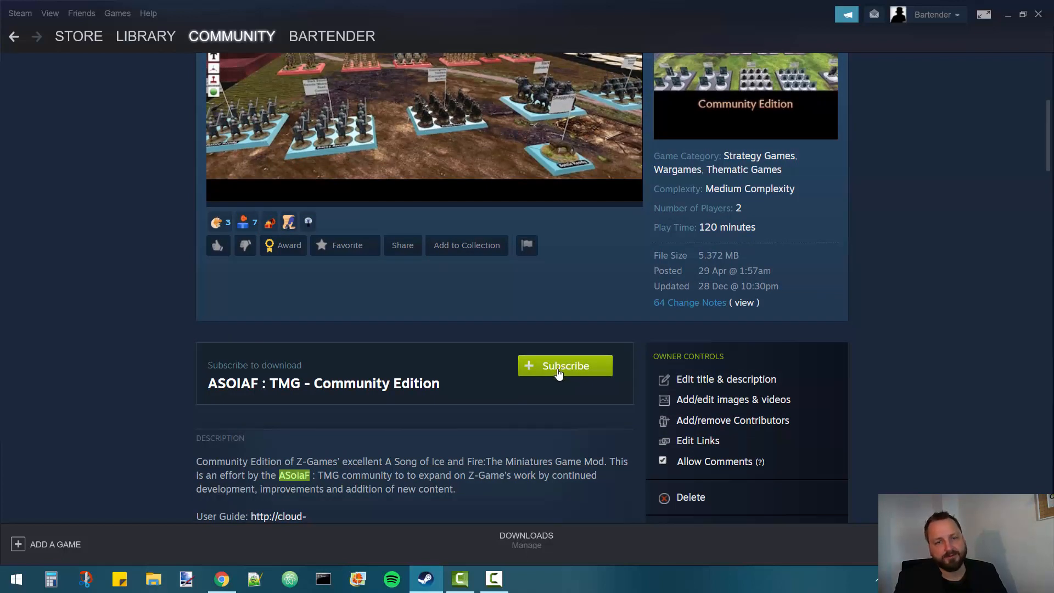
pyautogui.click(565, 366)
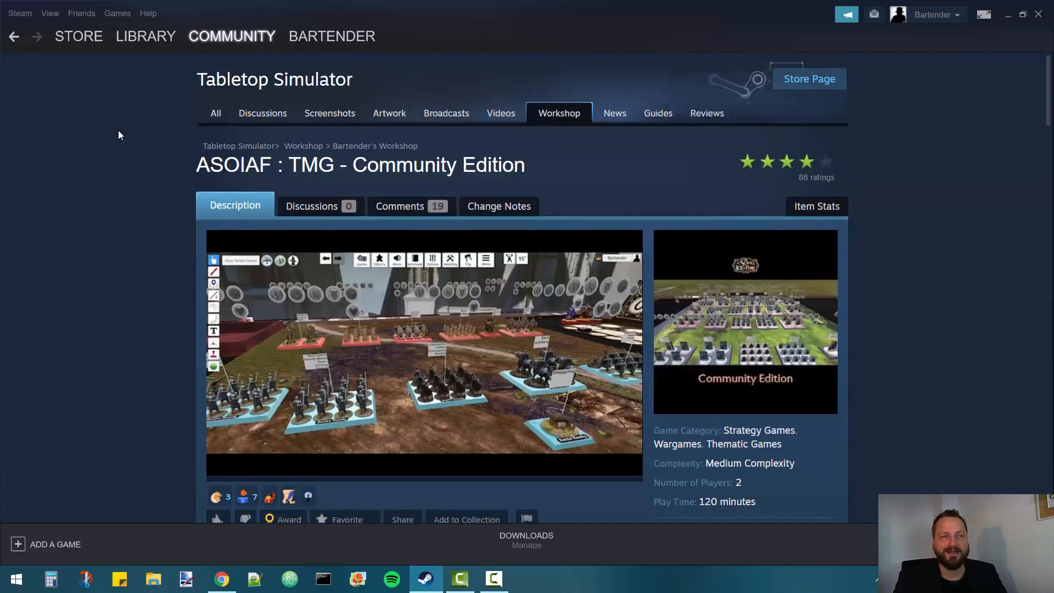
# Play Tabletop Simulator from the Library using the regular 'Play Tabletop Simulator' option.
pyautogui.click(145, 36)
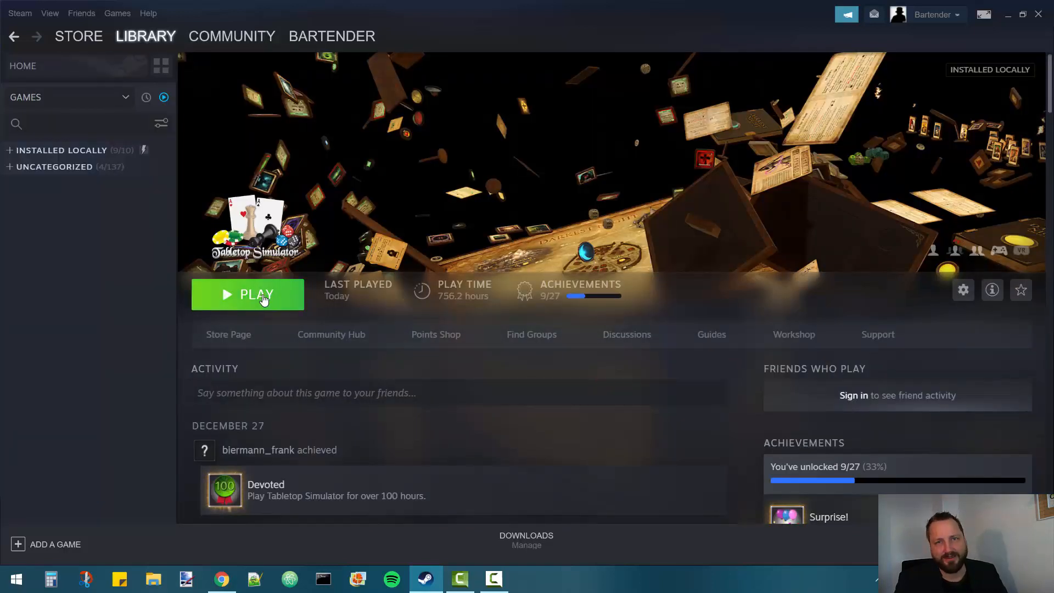
pyautogui.click(248, 294)
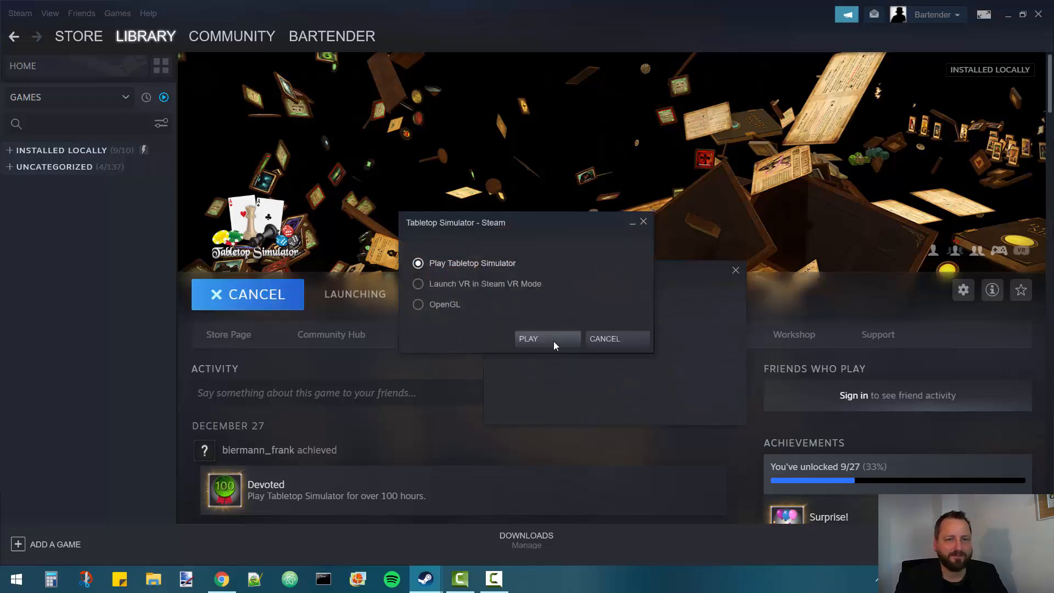
pyautogui.click(528, 338)
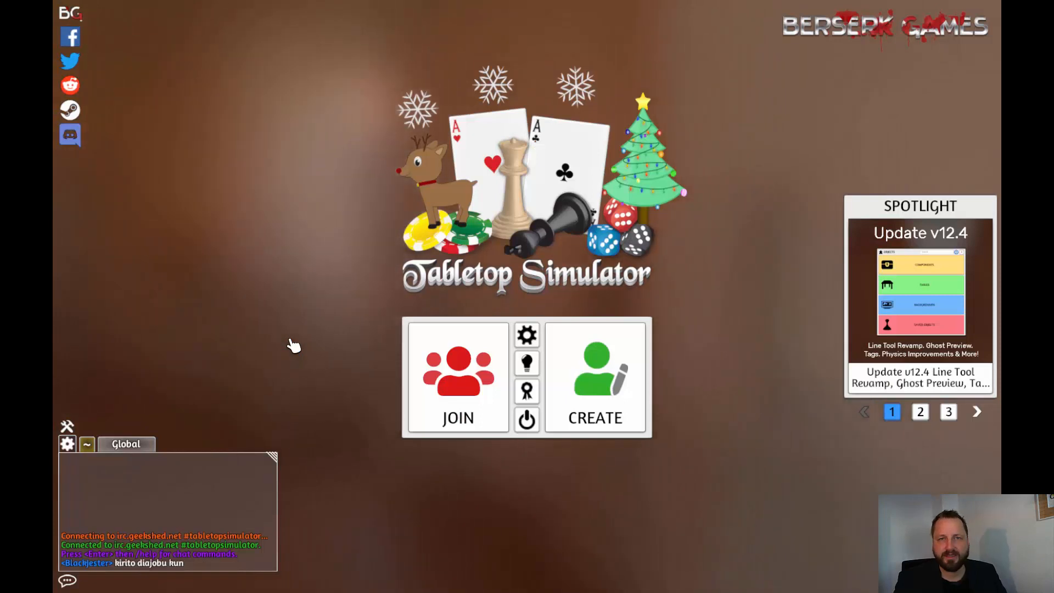
pyautogui.moveTo(449, 364)
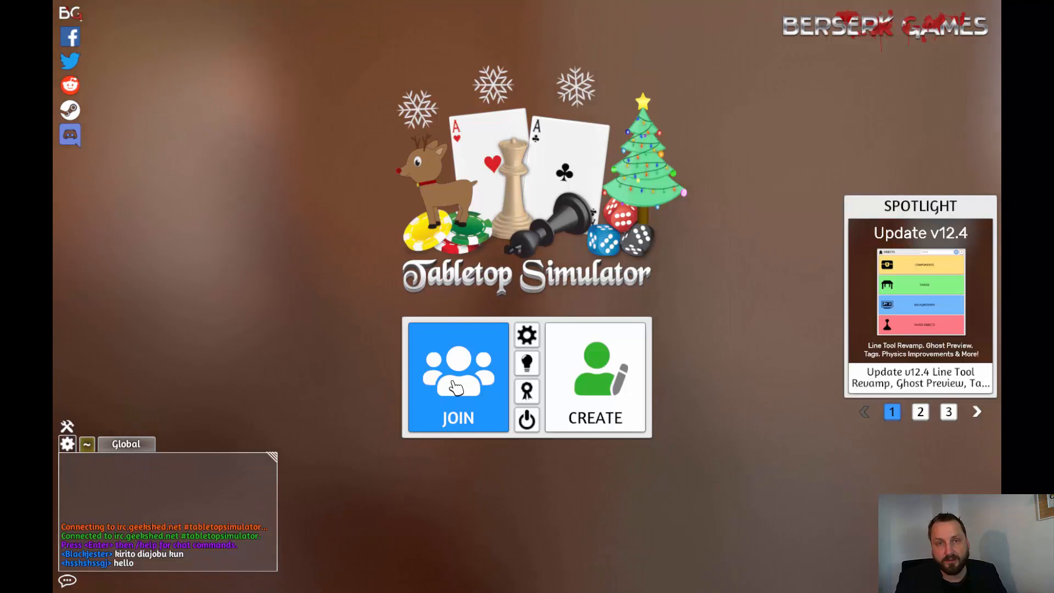
# Choose CREATE on the main menu to open the host-server form.
pyautogui.click(920, 411)
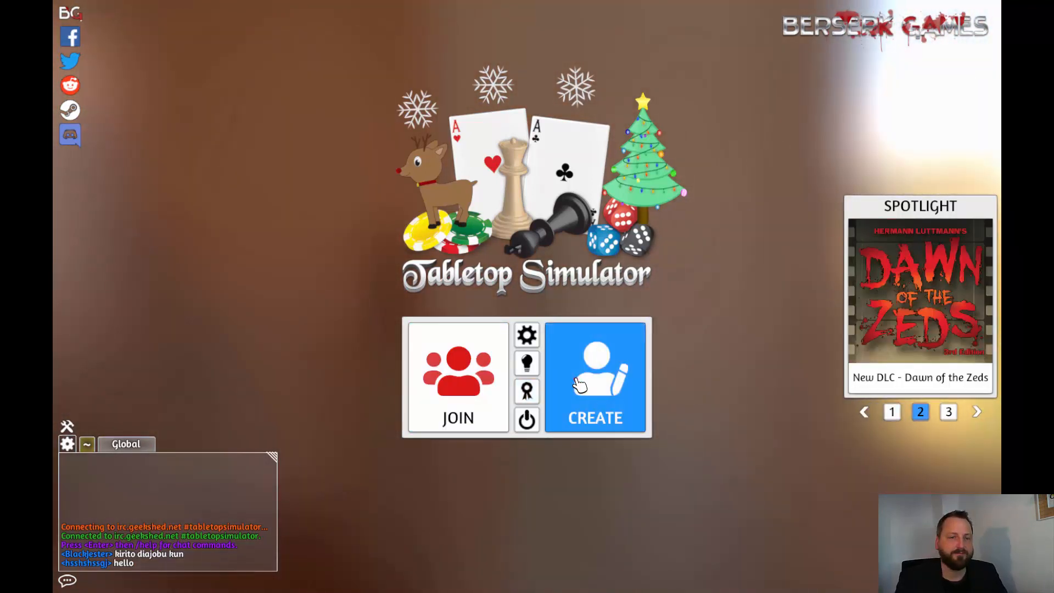
pyautogui.click(594, 377)
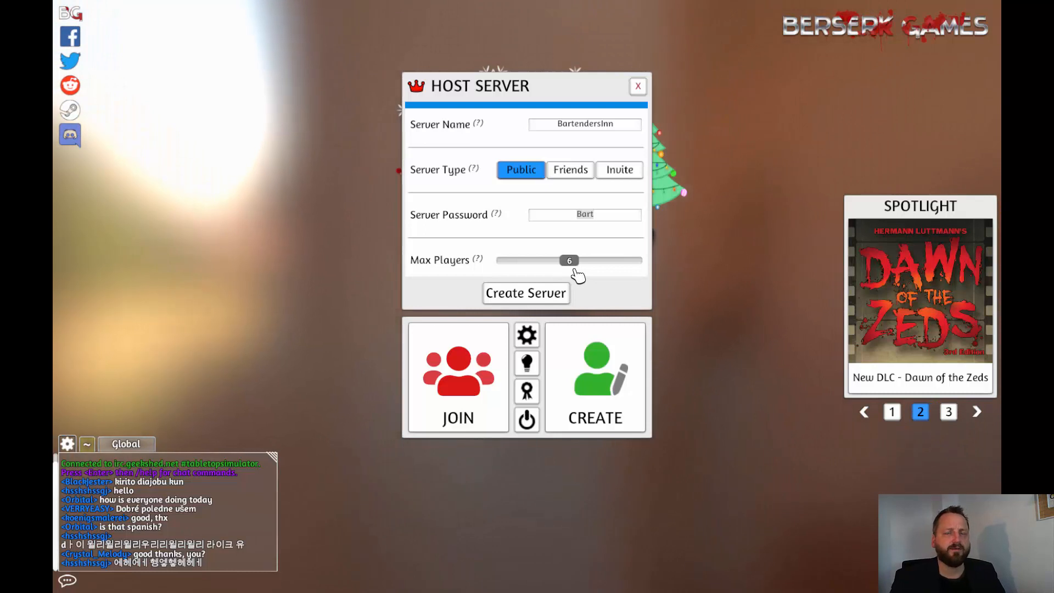
pyautogui.moveTo(569, 272)
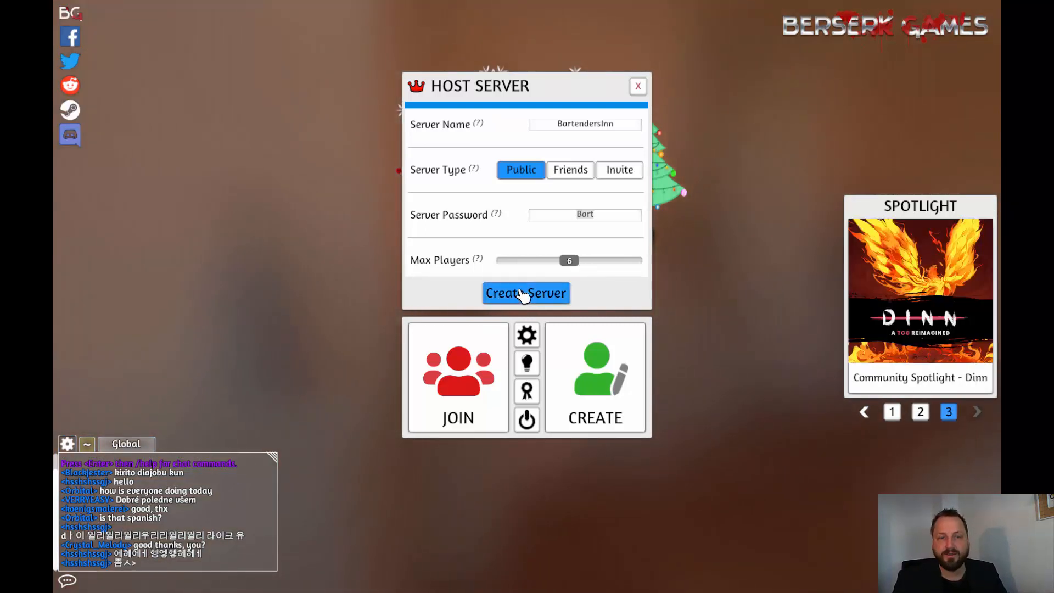
# Create the public BartendersInn server with its password and six-player limit.
pyautogui.click(526, 293)
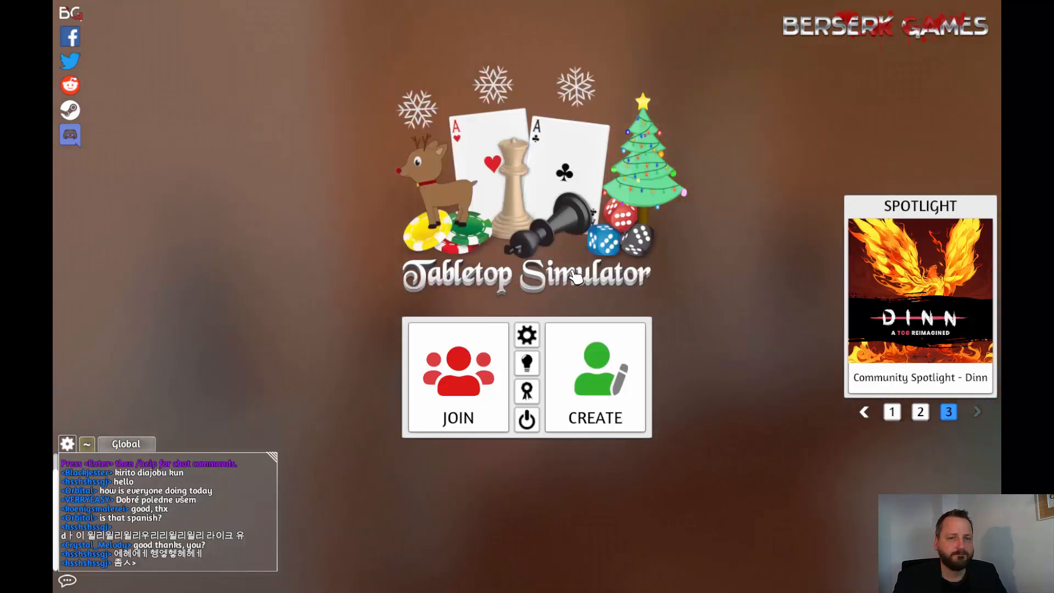
pyautogui.click(595, 377)
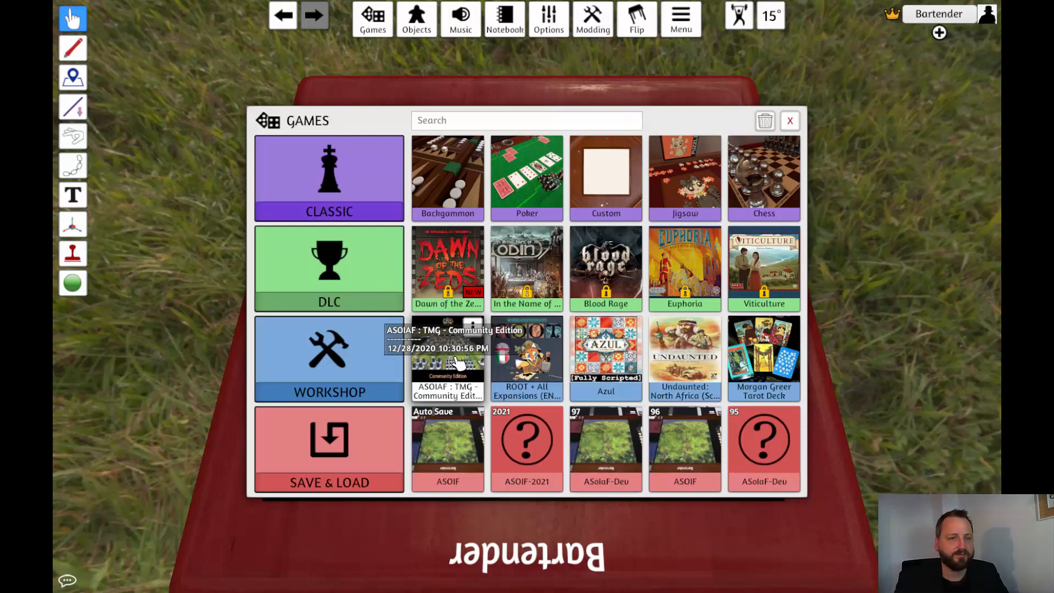
# Pick the ASOIAF : TMG - Community Edition Workshop tile and confirm Load.
pyautogui.click(455, 358)
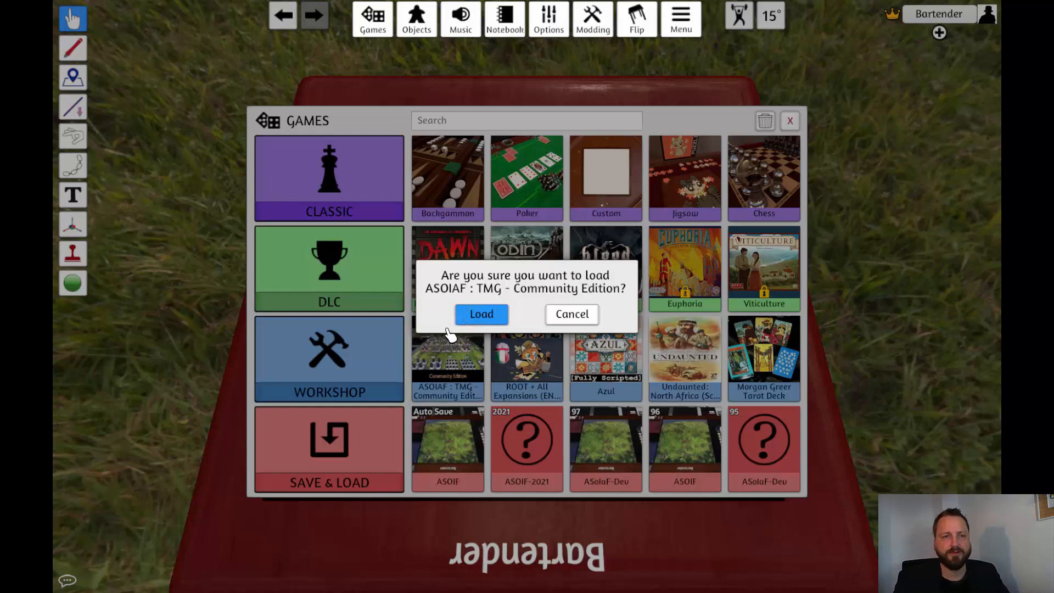
pyautogui.moveTo(440, 338)
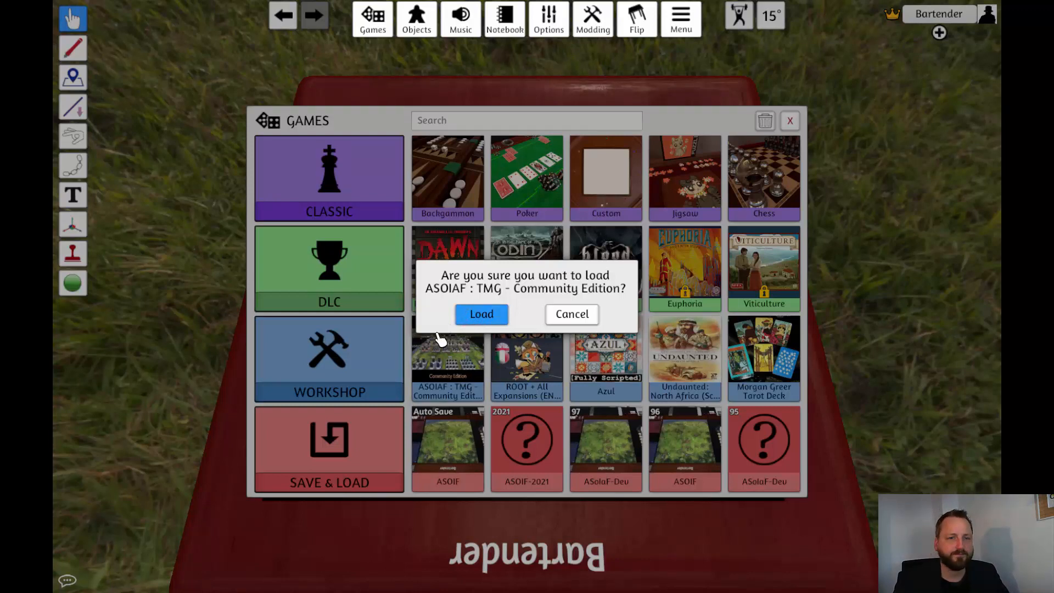
pyautogui.click(481, 314)
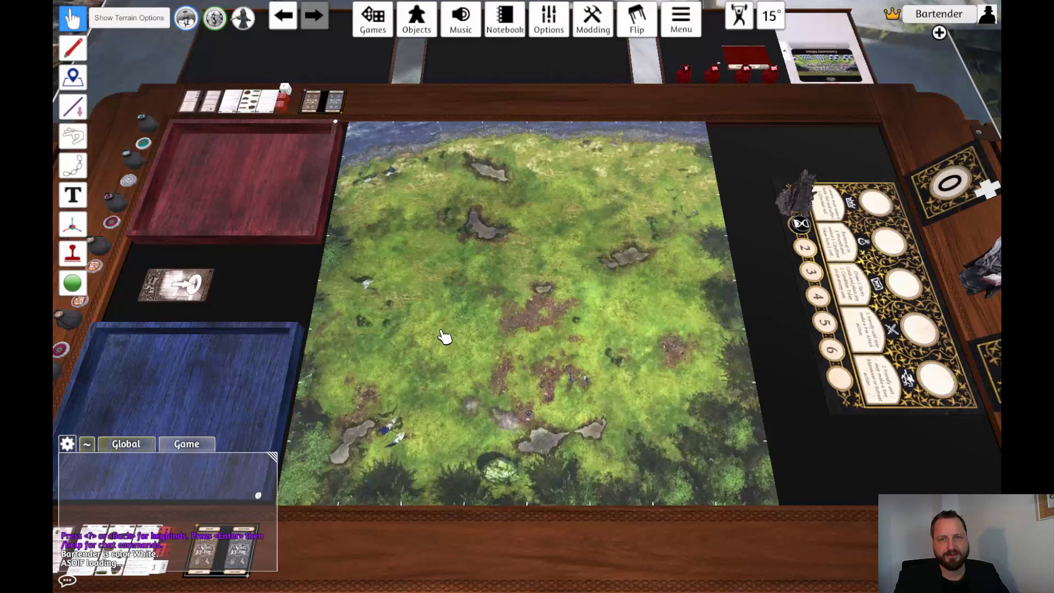
pyautogui.moveTo(445, 339)
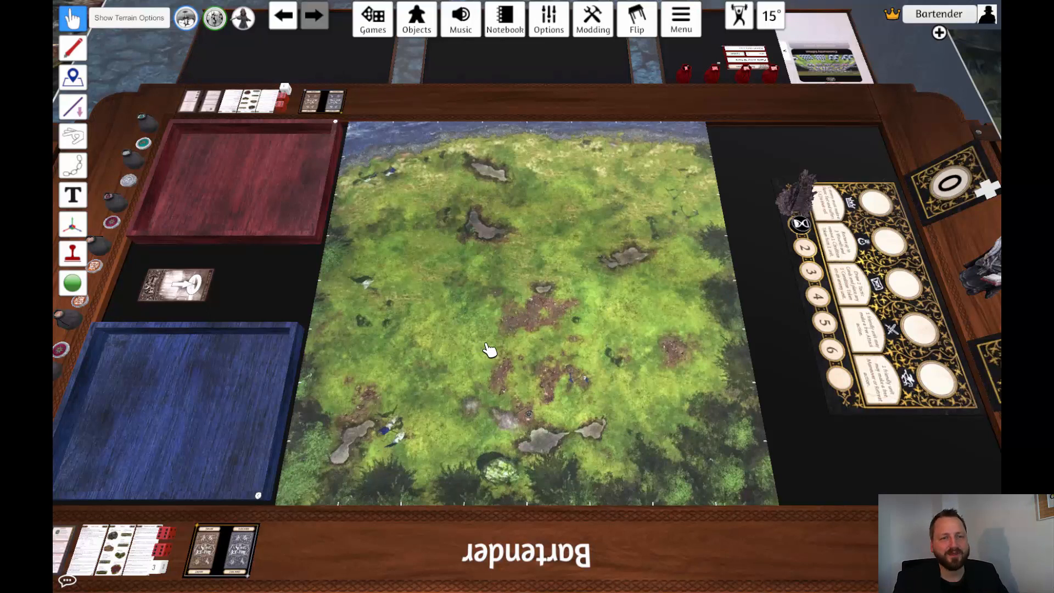
pyautogui.moveTo(486, 338)
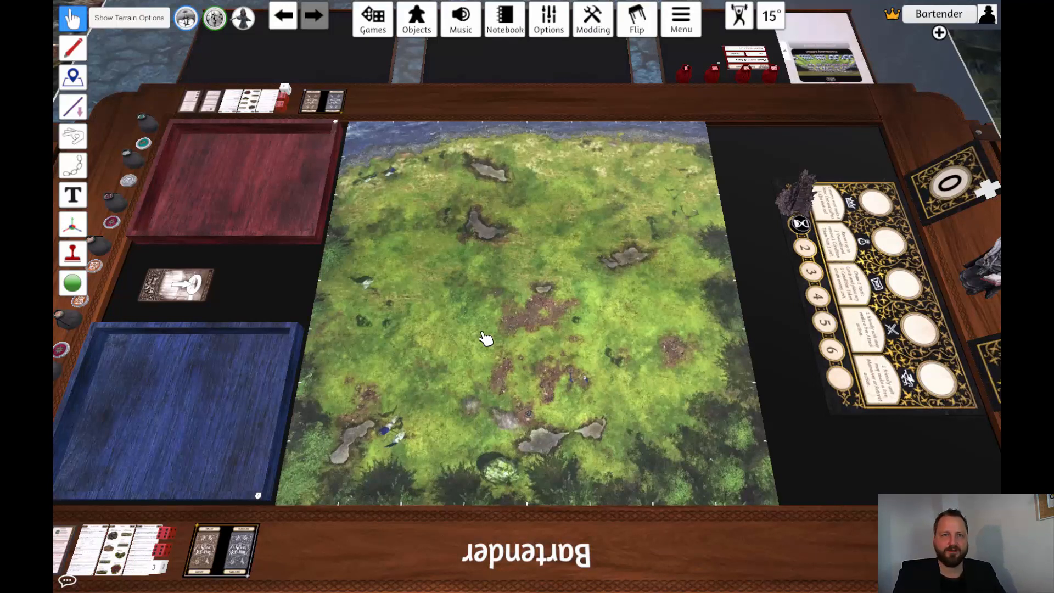
pyautogui.moveTo(480, 343)
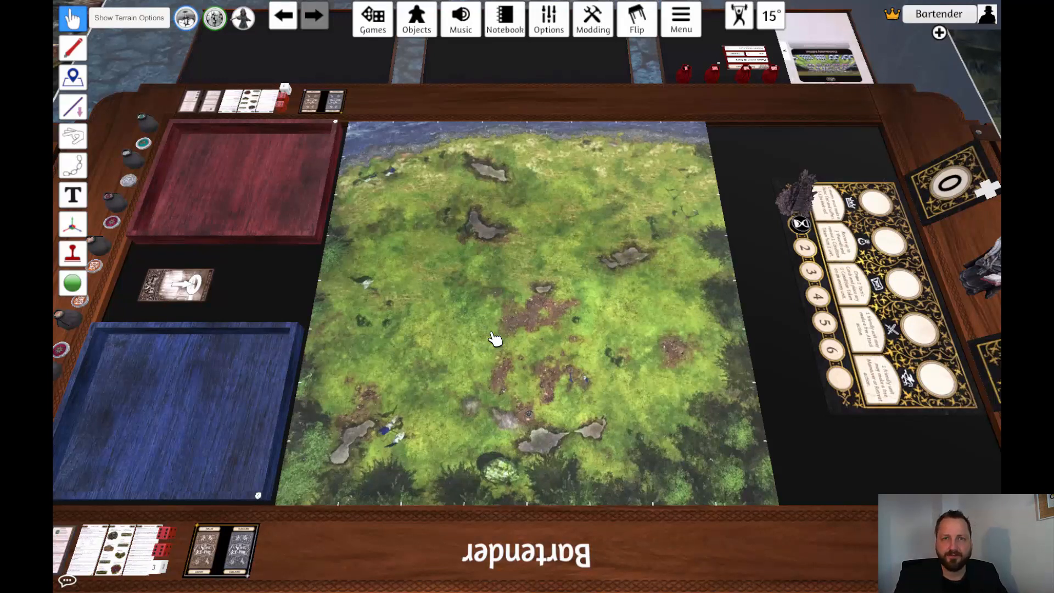
pyautogui.moveTo(664, 185)
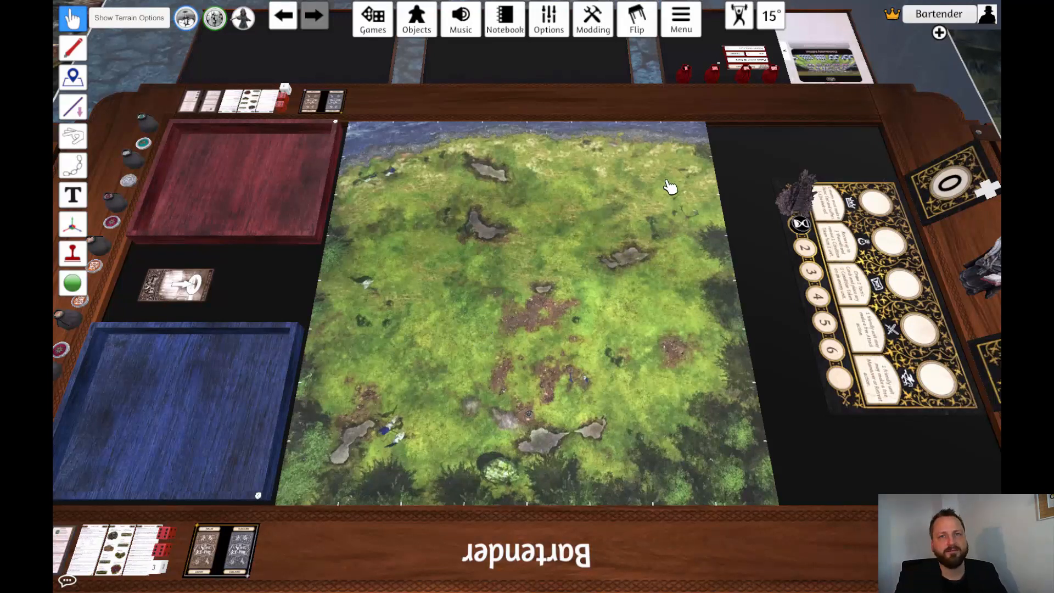
pyautogui.moveTo(668, 192)
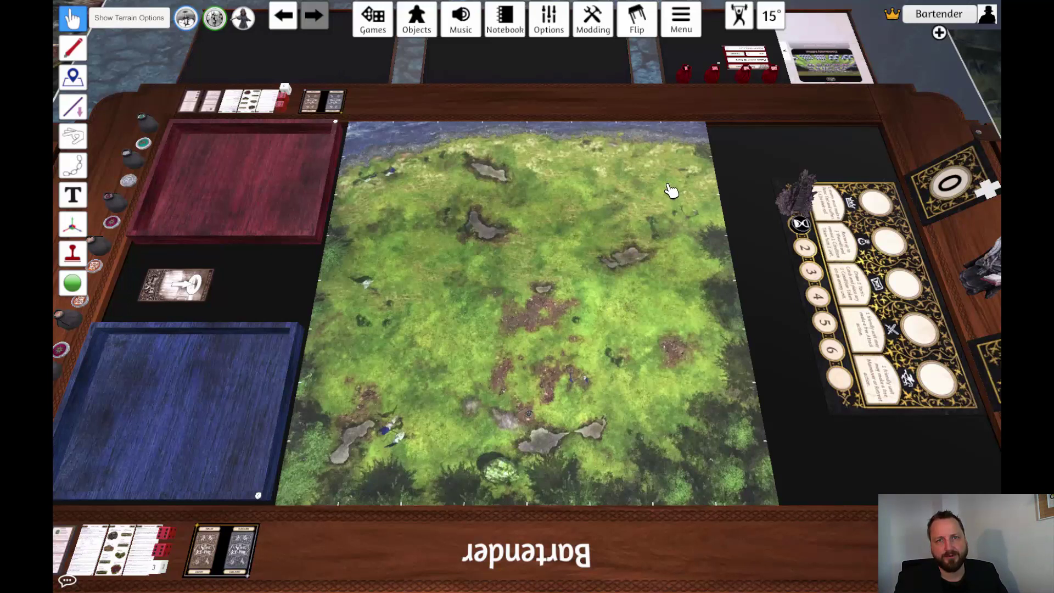
pyautogui.moveTo(939, 32)
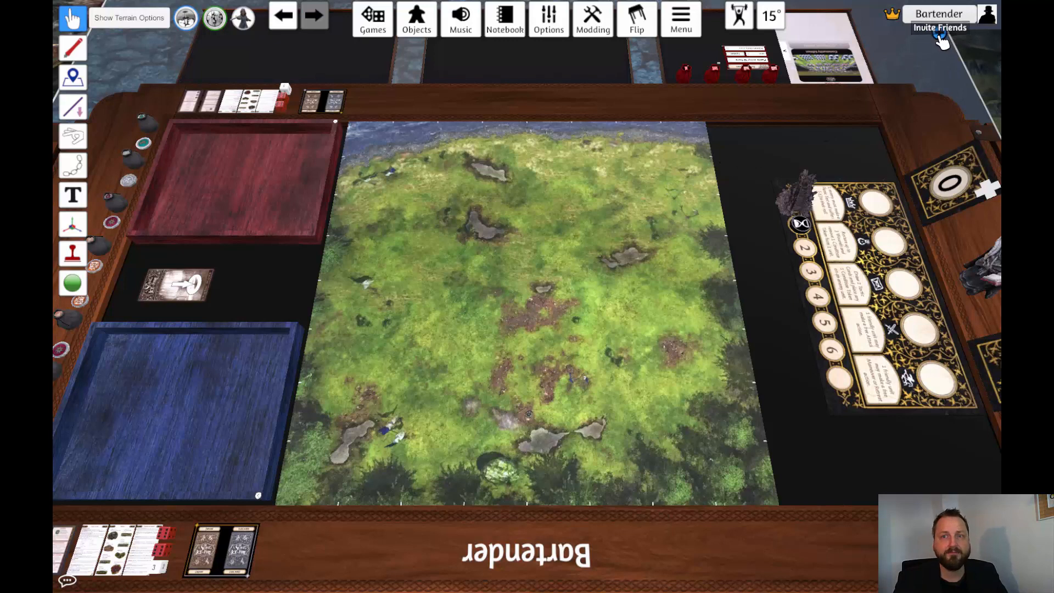
pyautogui.click(940, 26)
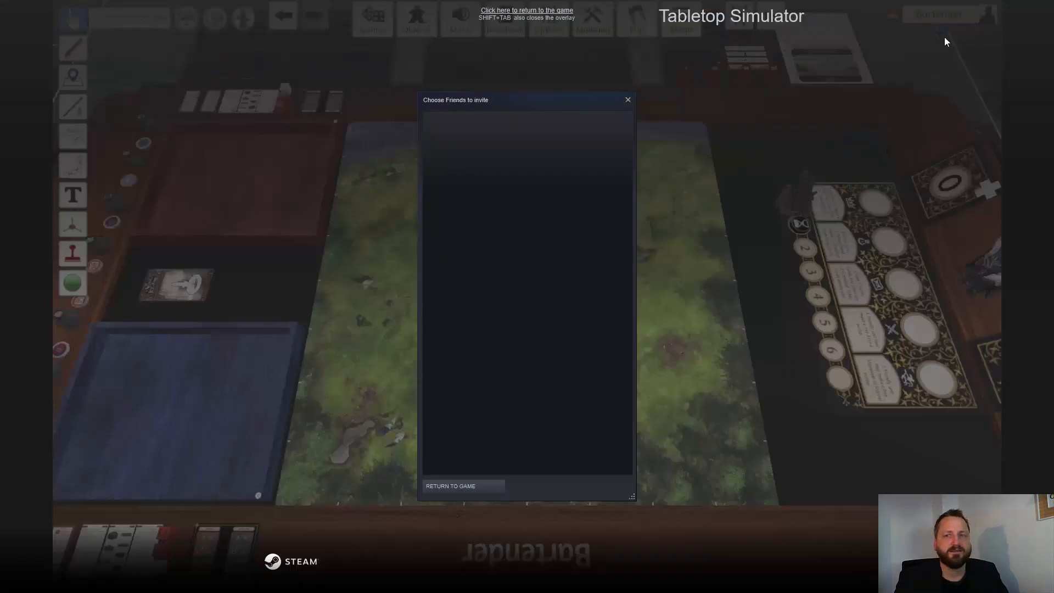
pyautogui.moveTo(528, 88)
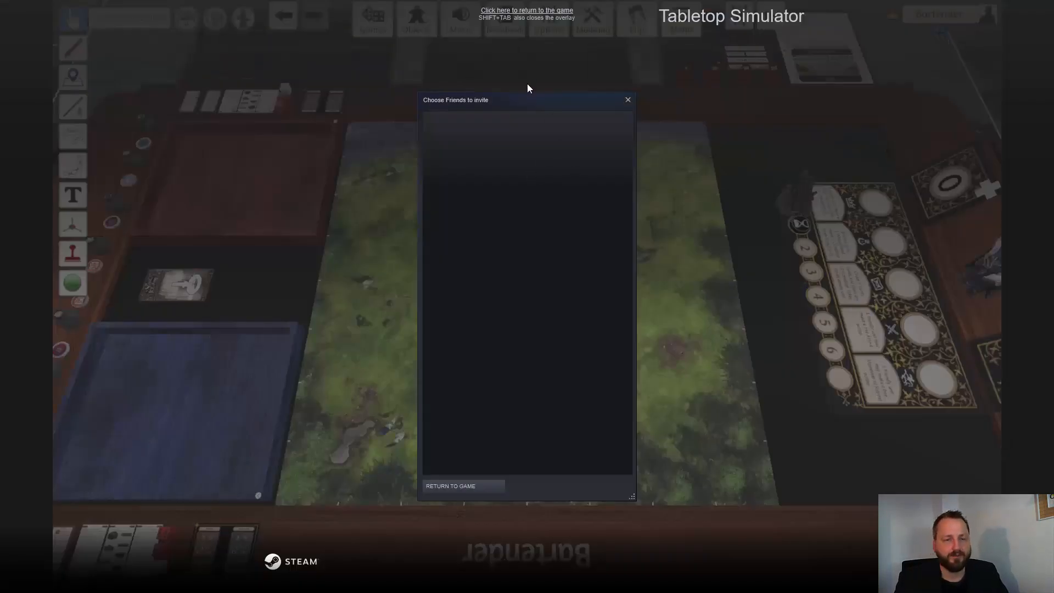
pyautogui.moveTo(534, 198)
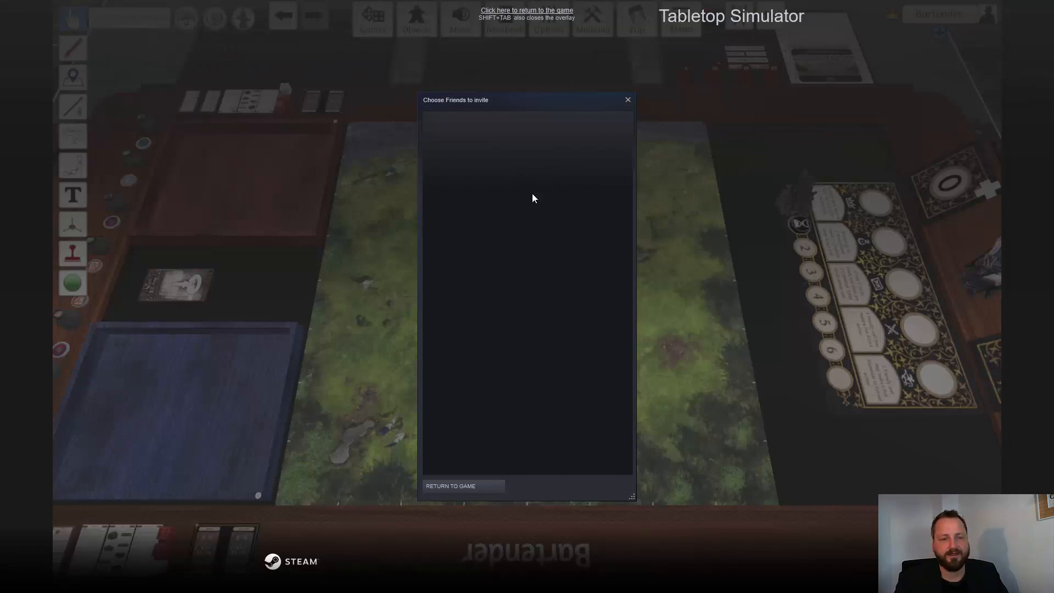
pyautogui.moveTo(625, 109)
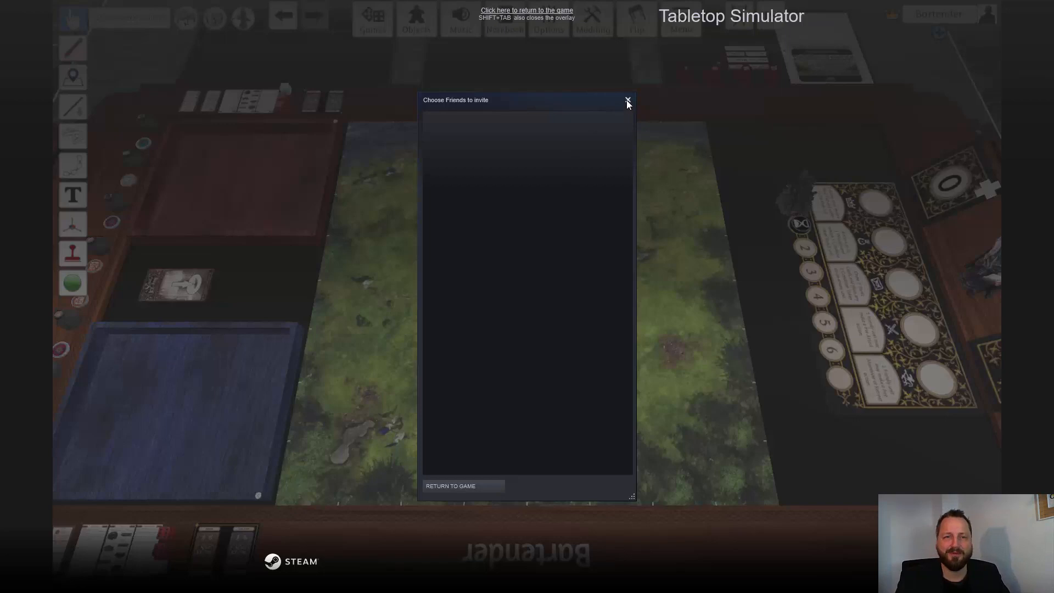
pyautogui.click(627, 100)
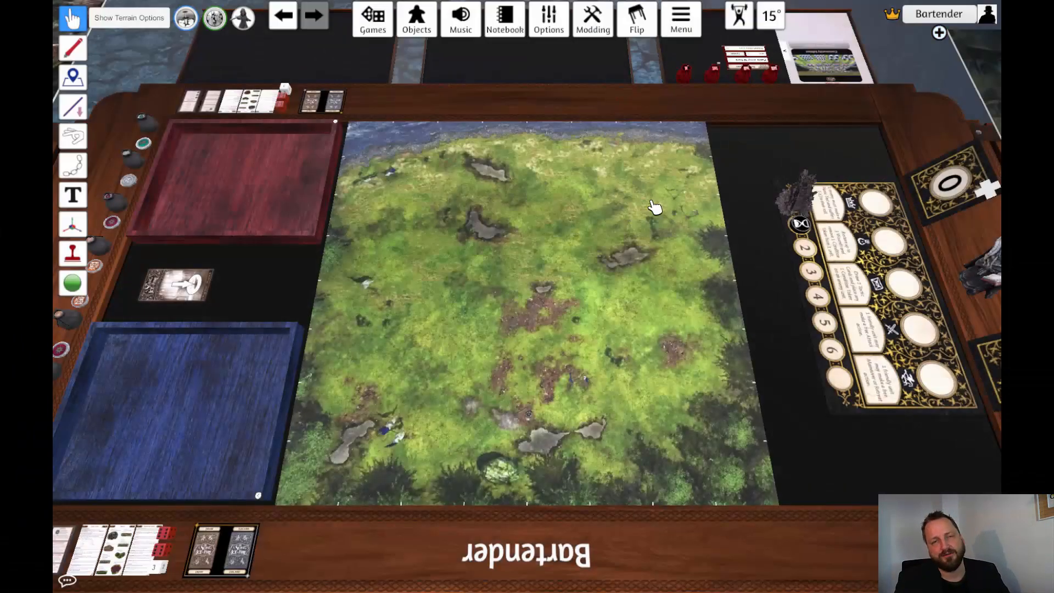